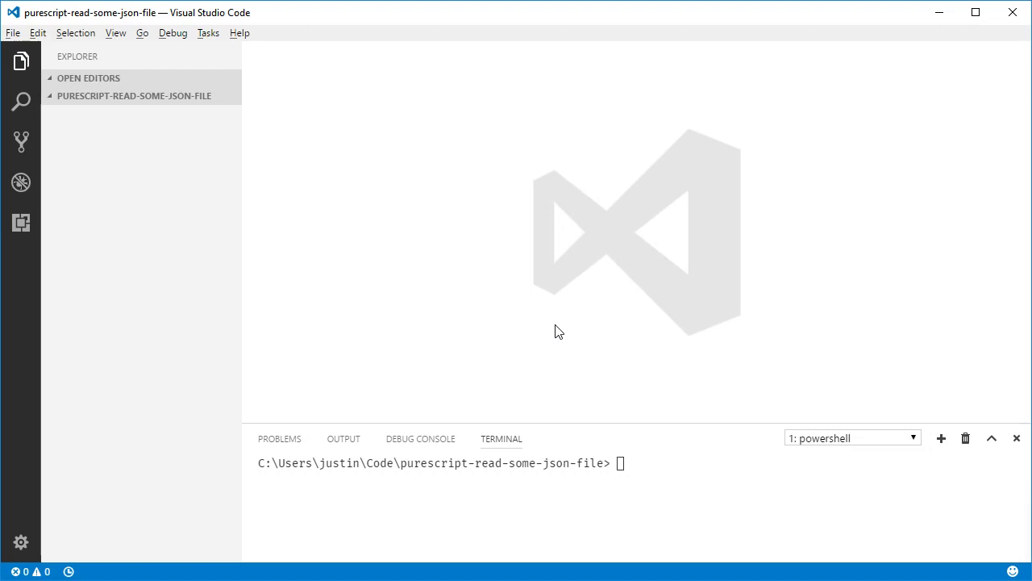
Create a new file and save it as config.json in the project folder.
{"action": "key", "text": "ctrl+n"}
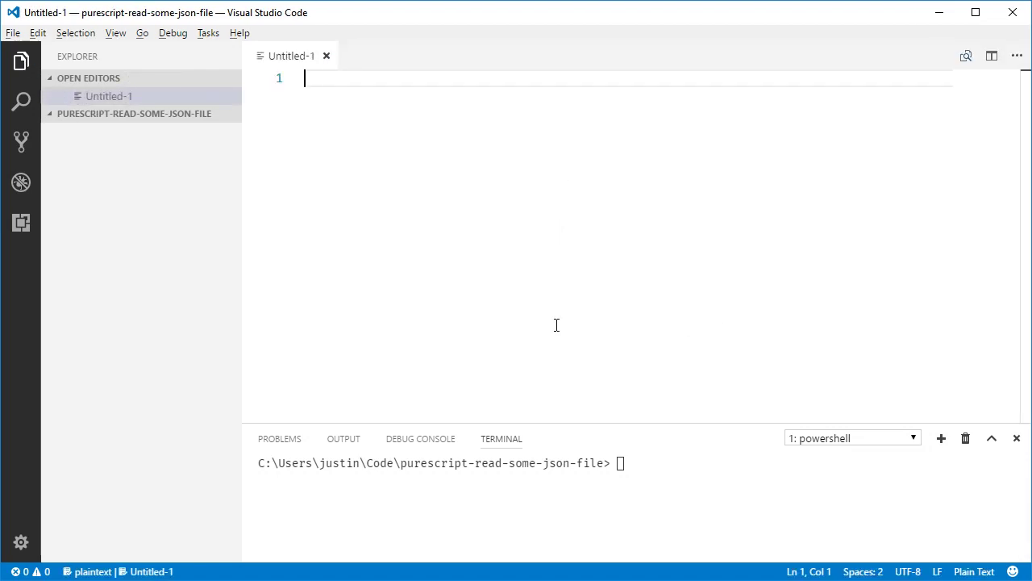
{"action": "key", "text": "ctrl+s"}
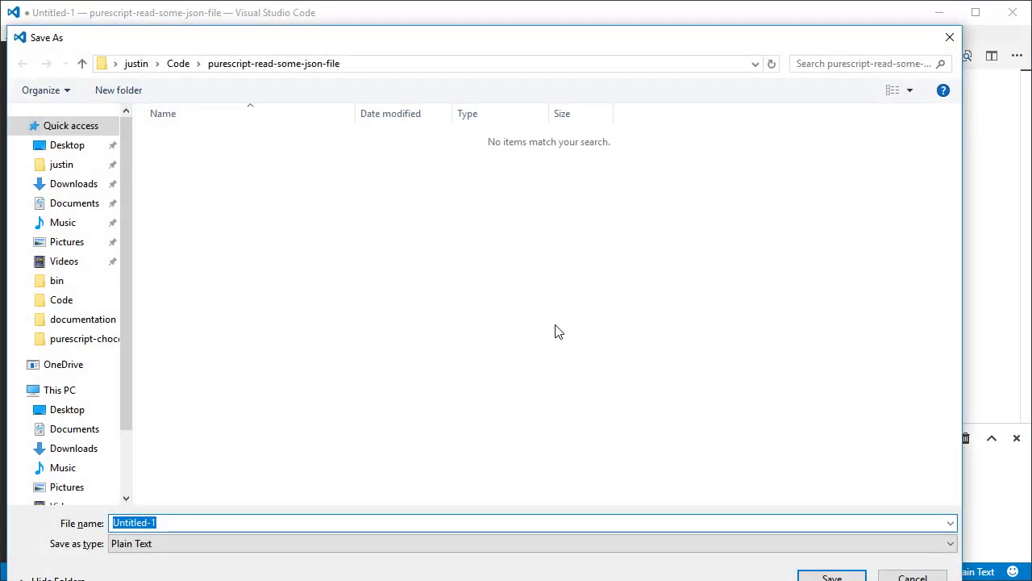
{"action": "type", "text": "config.js"}
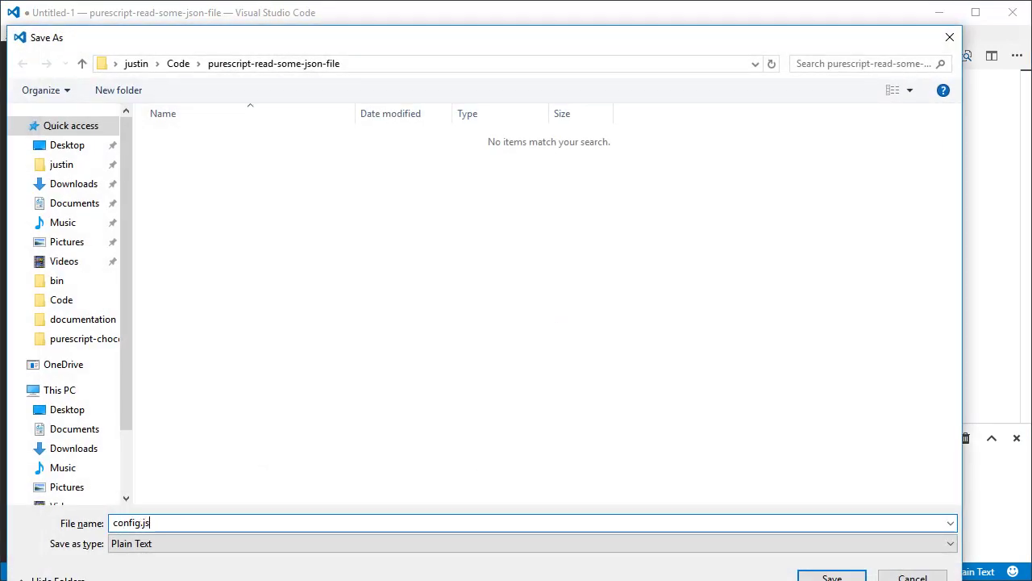
{"action": "left_click", "coordinate": [831, 577]}
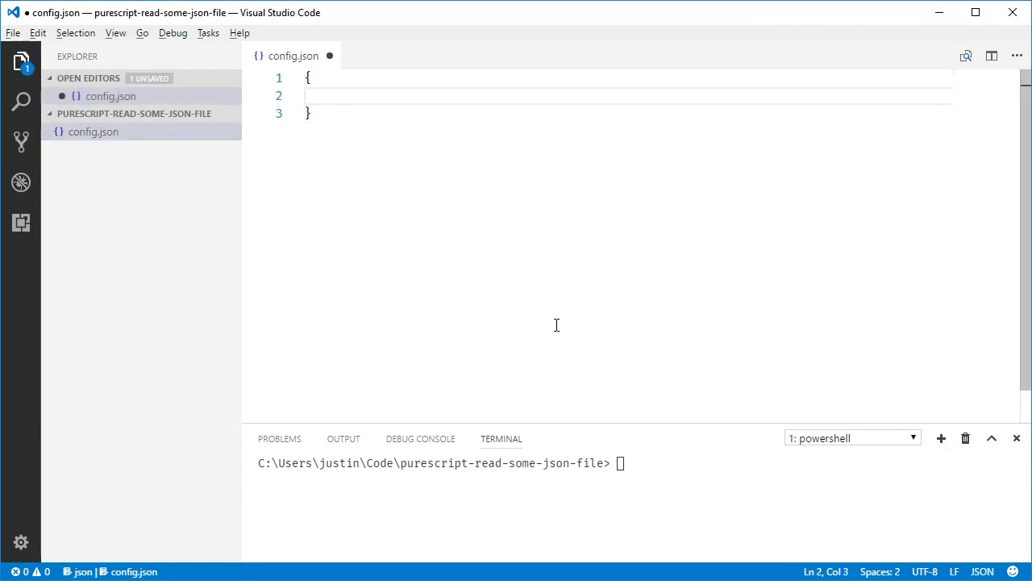
Fill config.json with {"fruit": "banana"}.
{"action": "type", "text": "\"\""}
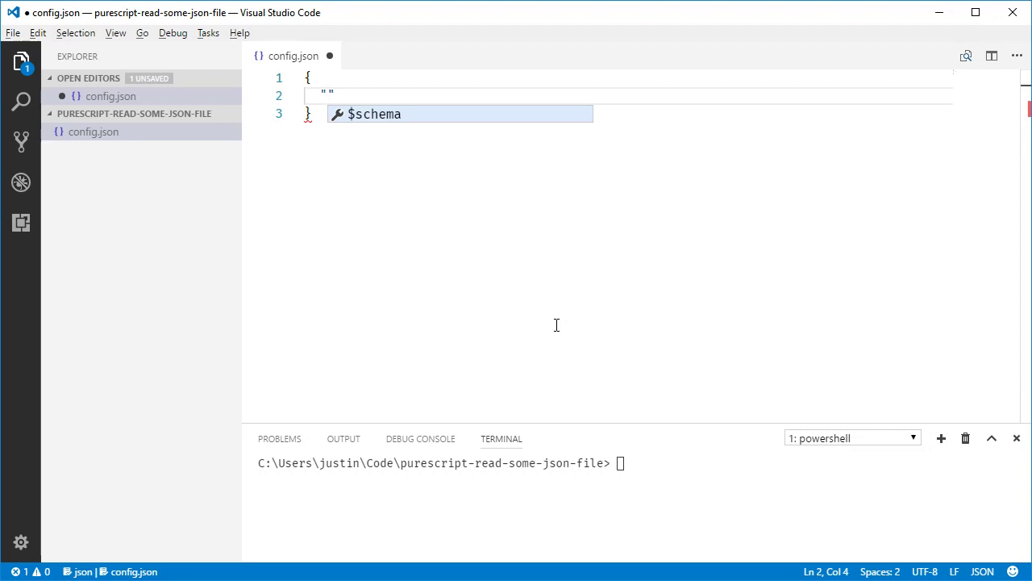
{"action": "type", "text": "fruit\":"}
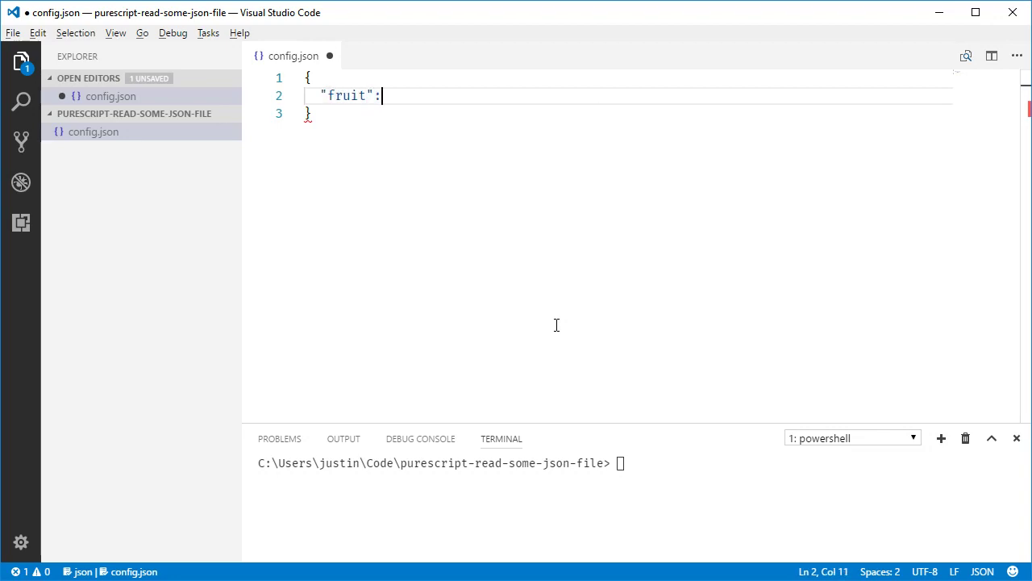
{"action": "type", "text": "\"bann"}
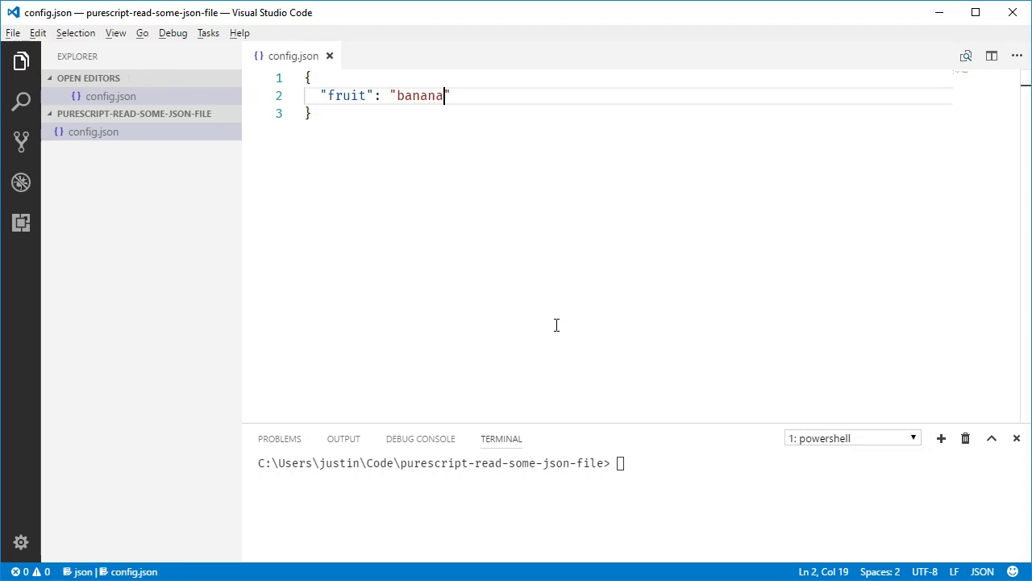
Run pulp init, bower-install purescript-node-fs-aff and purescript-simple-json, then pulp build.
{"action": "type", "text": "pulp"}
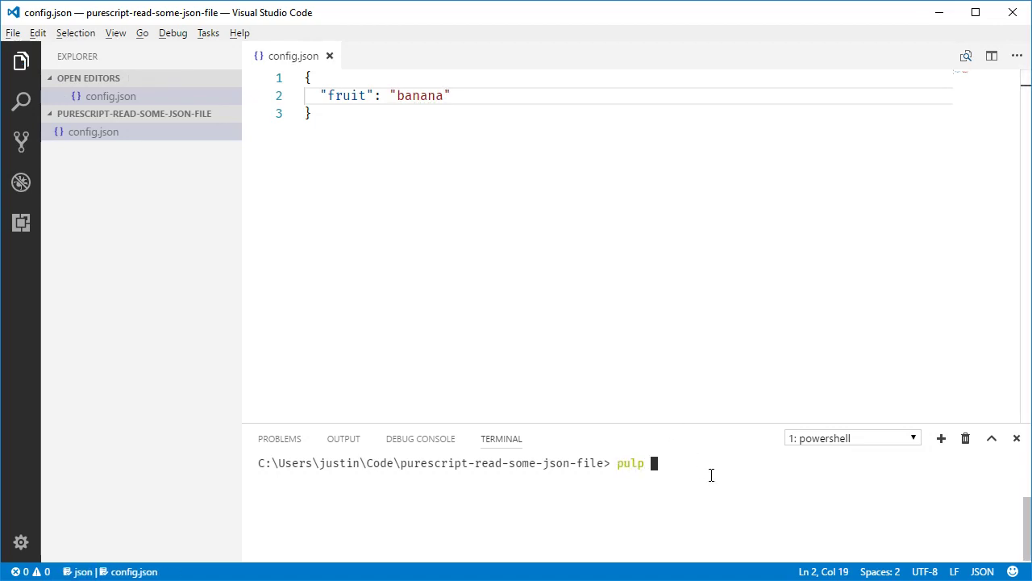
{"action": "type", "text": "init"}
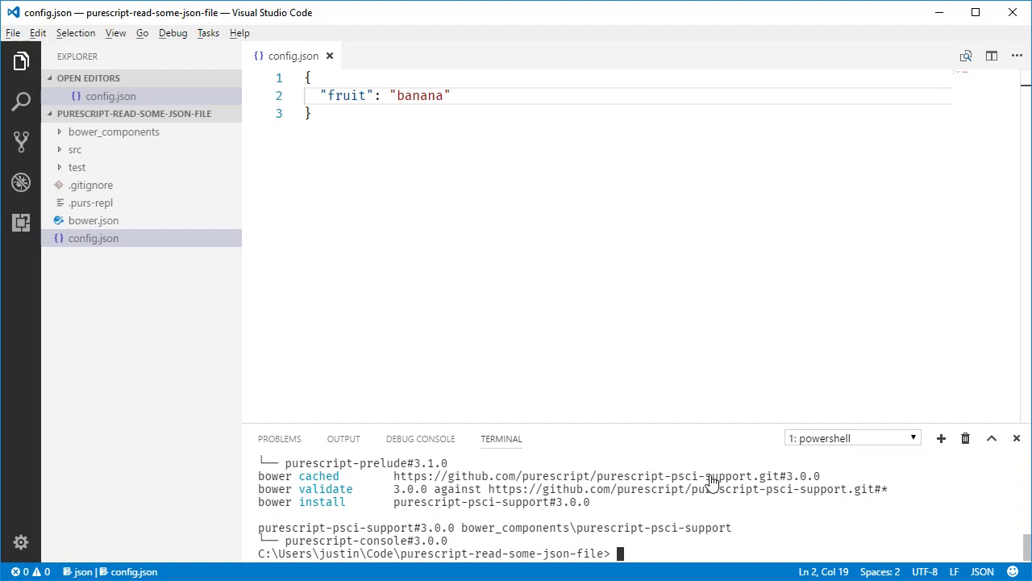
{"action": "type", "text": "bower i -S purescript-node-fs-a"}
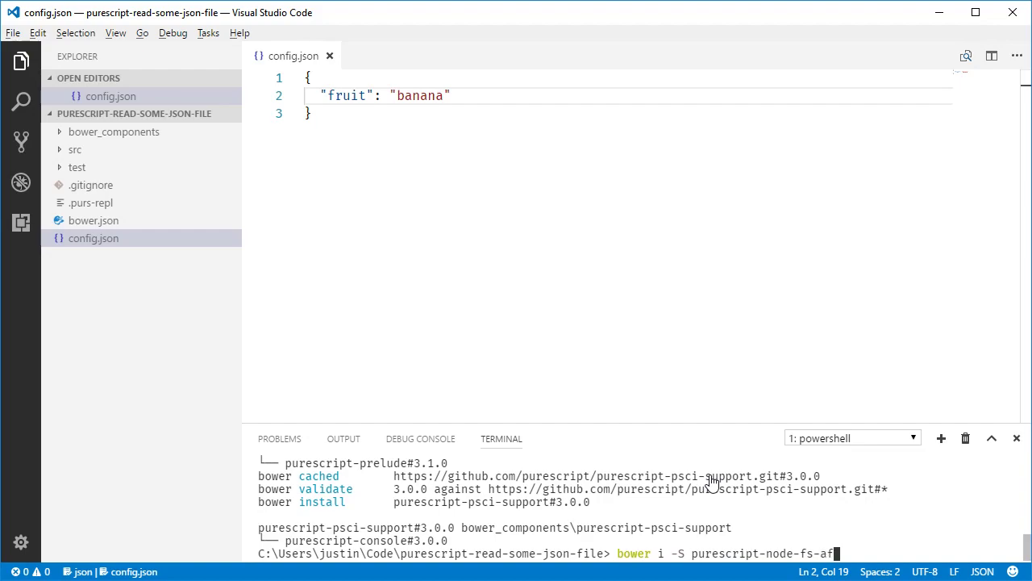
{"action": "type", "text": "f"}
{"action": "type", "text": "bower i -"}
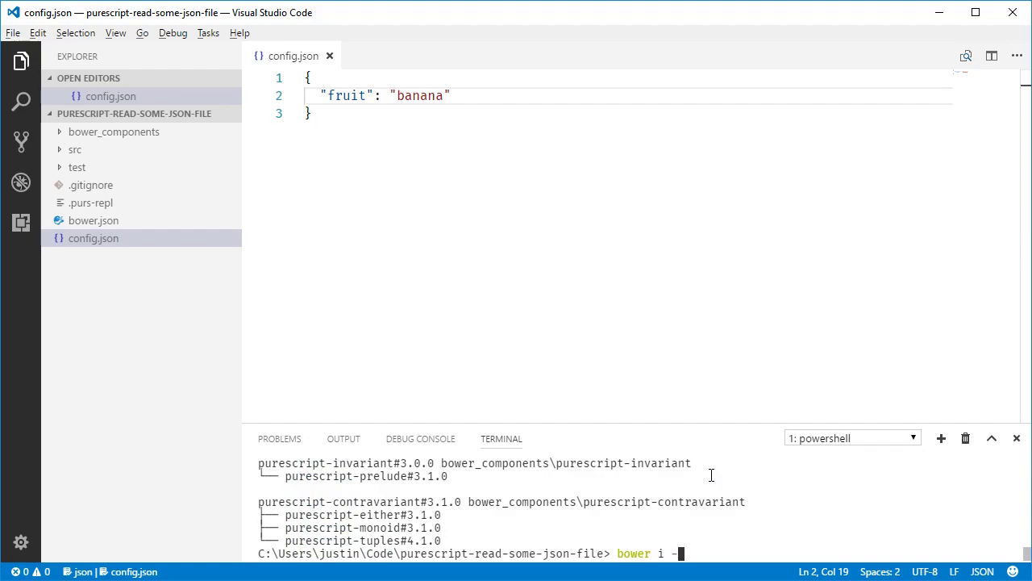
{"action": "type", "text": "S purescript-simple-"}
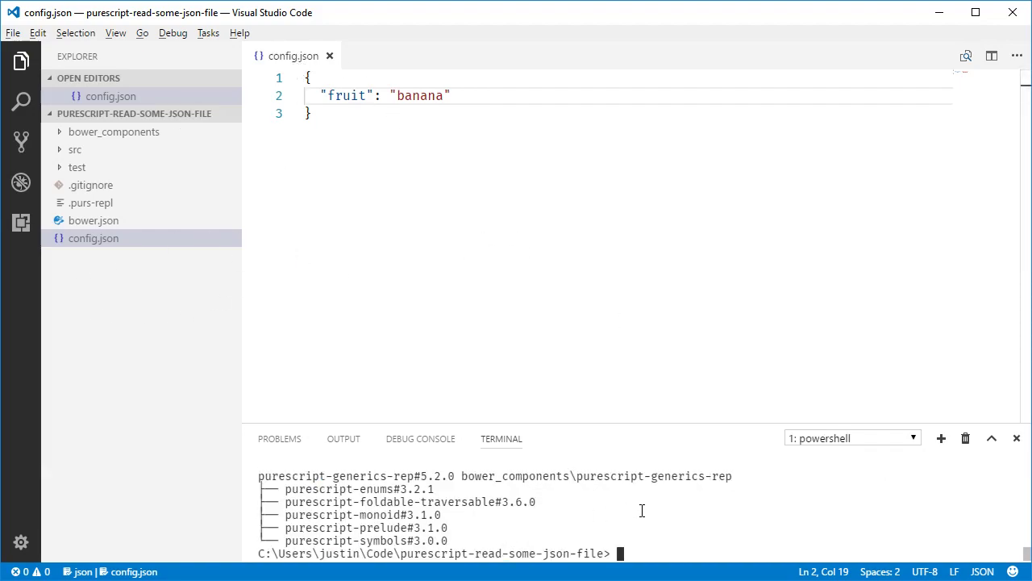
{"action": "type", "text": "pulp build"}
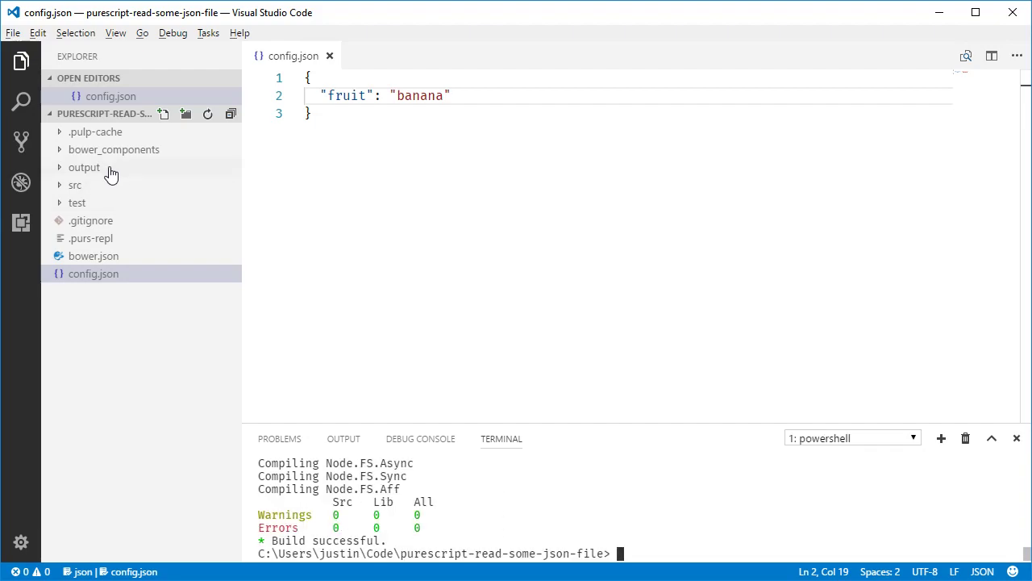
Open src/Main.purs and delete main's type signature.
{"action": "left_click", "coordinate": [75, 185]}
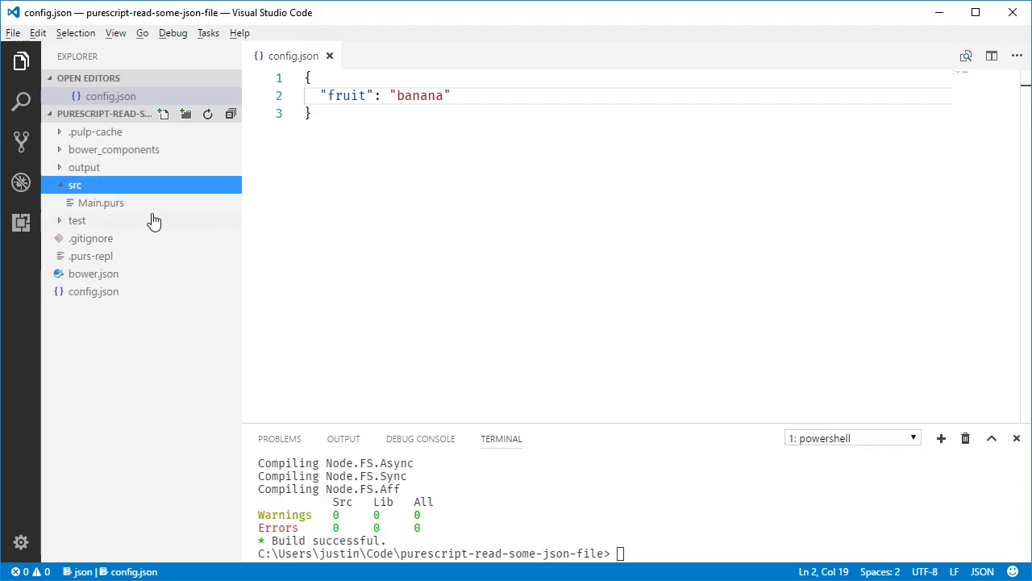
{"action": "double_click", "coordinate": [101, 202]}
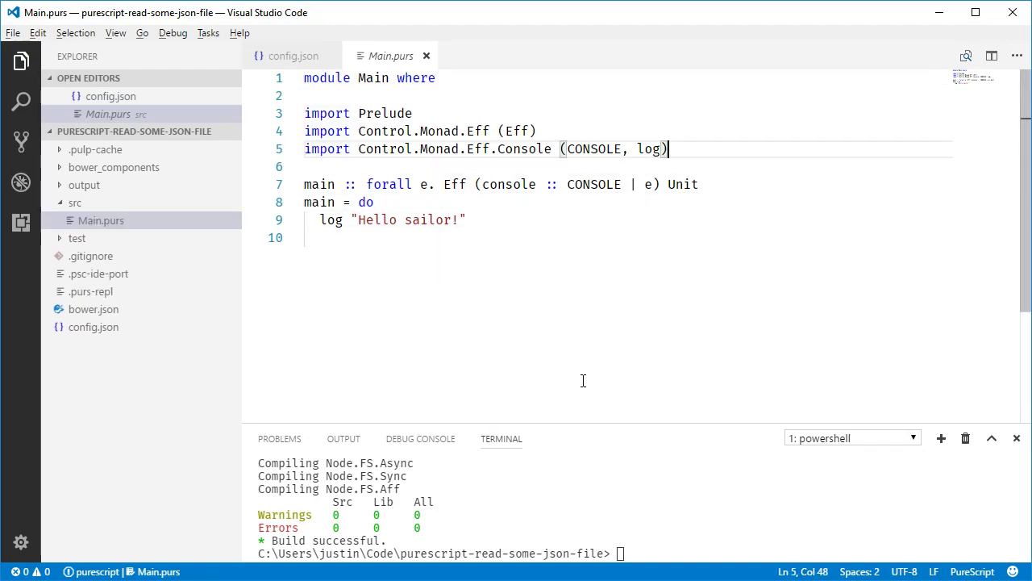
{"action": "key", "text": "Enter"}
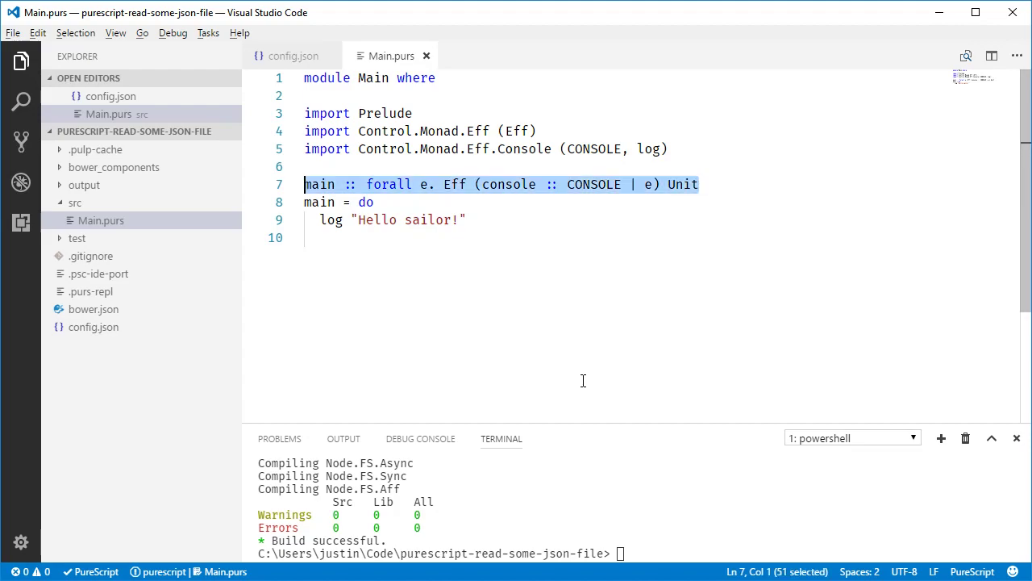
{"action": "key", "text": "Delete"}
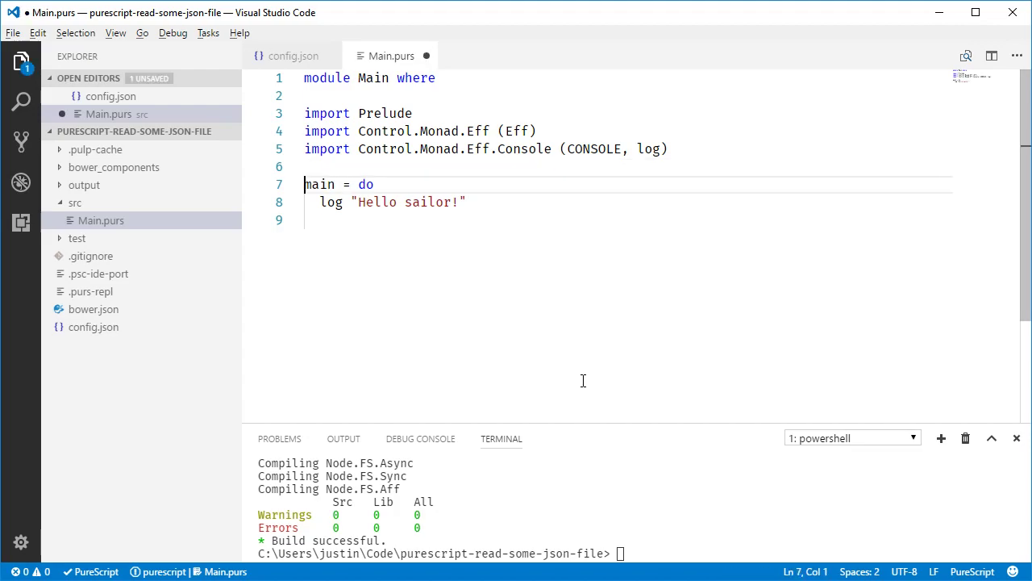
Wrap main in launchAff, auto-importing it, and use Aff's log.
{"action": "type", "text": "laun"}
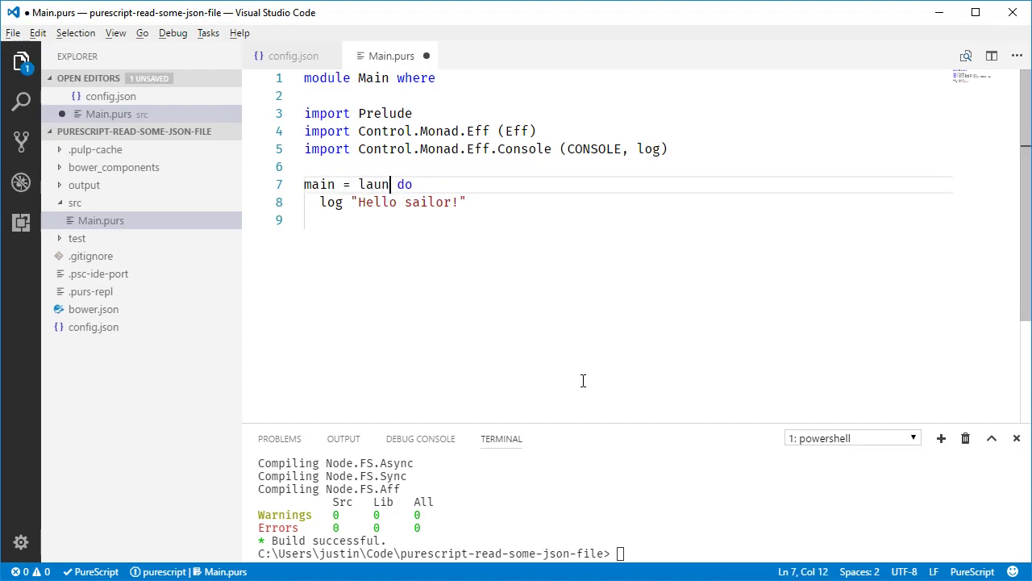
{"action": "type", "text": "chAff"}
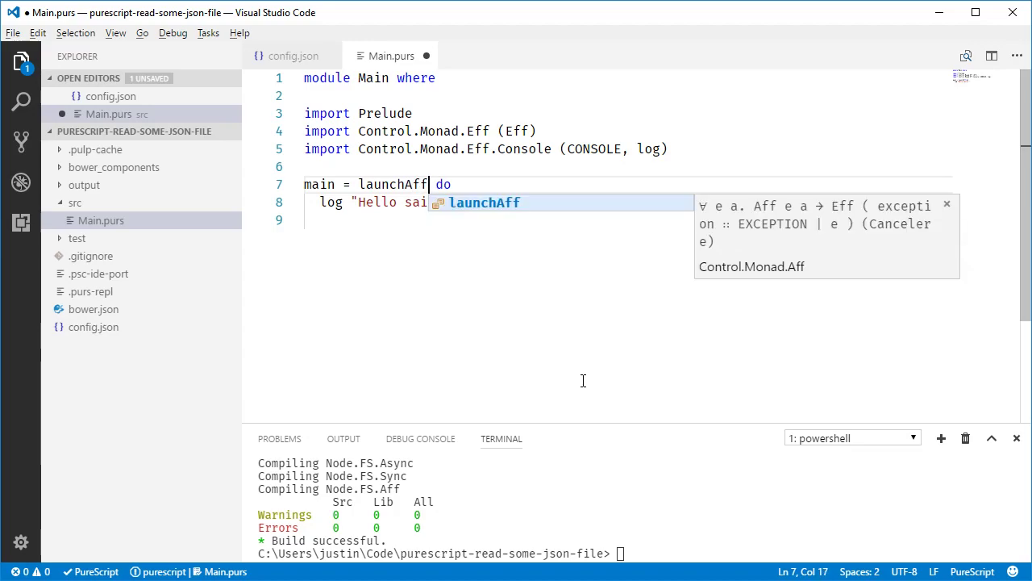
{"action": "key", "text": "Enter"}
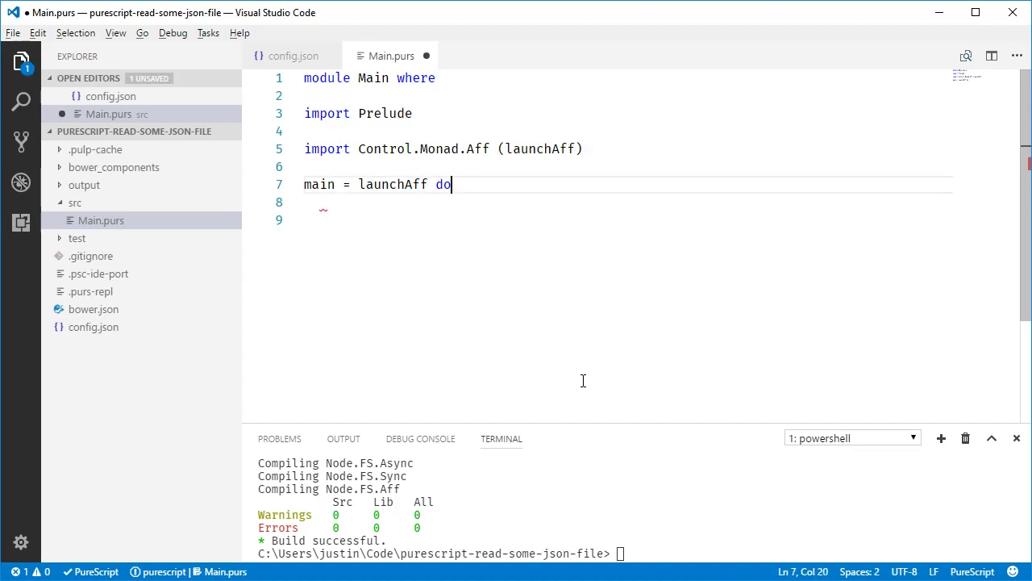
{"action": "type", "text": "log \"asdfsldfkjdsf"}
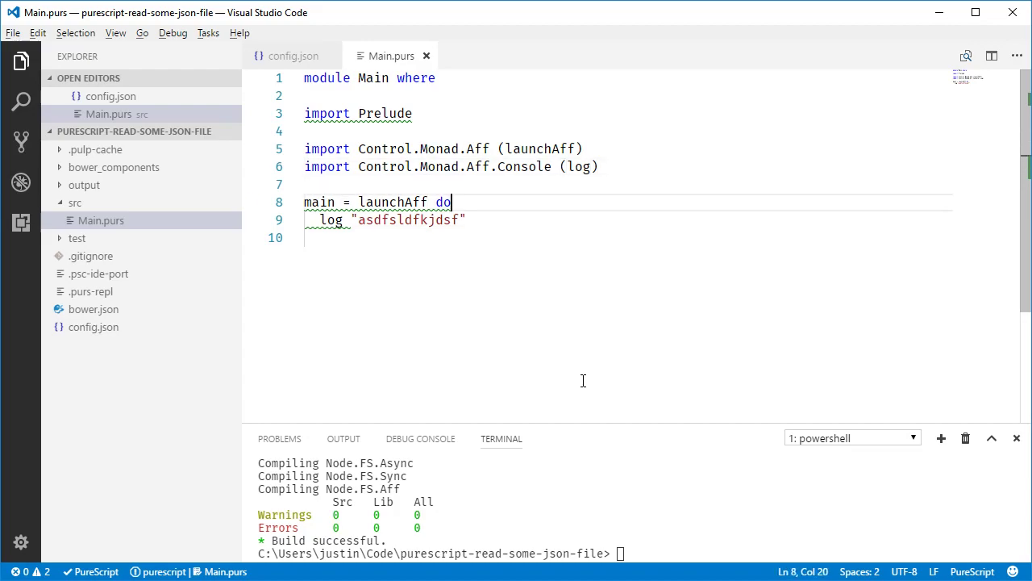
Run pulp run to see the placeholder output, then start a new line in main.
{"action": "type", "text": "pulp run"}
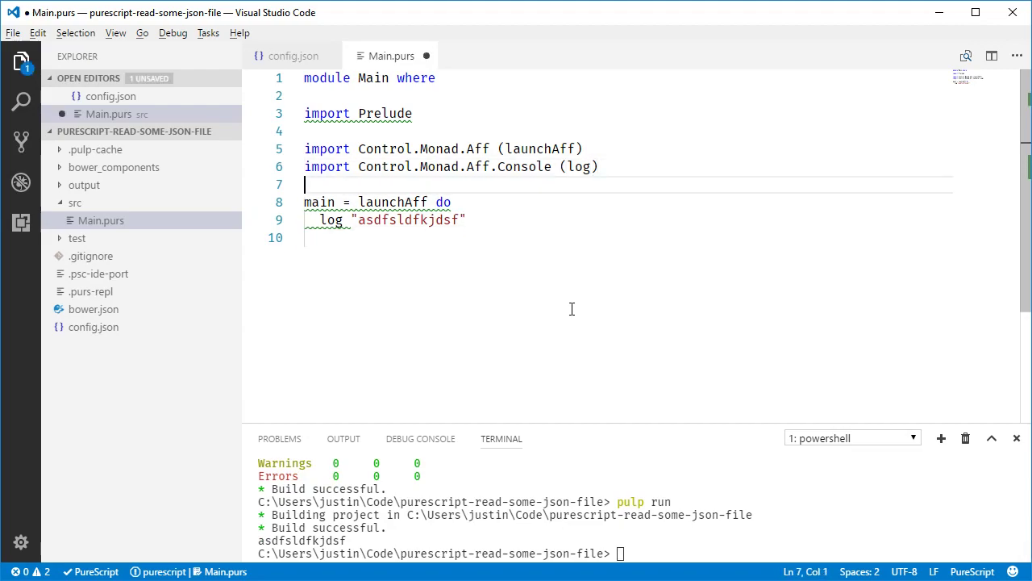
{"action": "left_click", "coordinate": [320, 201]}
{"action": "type", "text": "contents <-"}
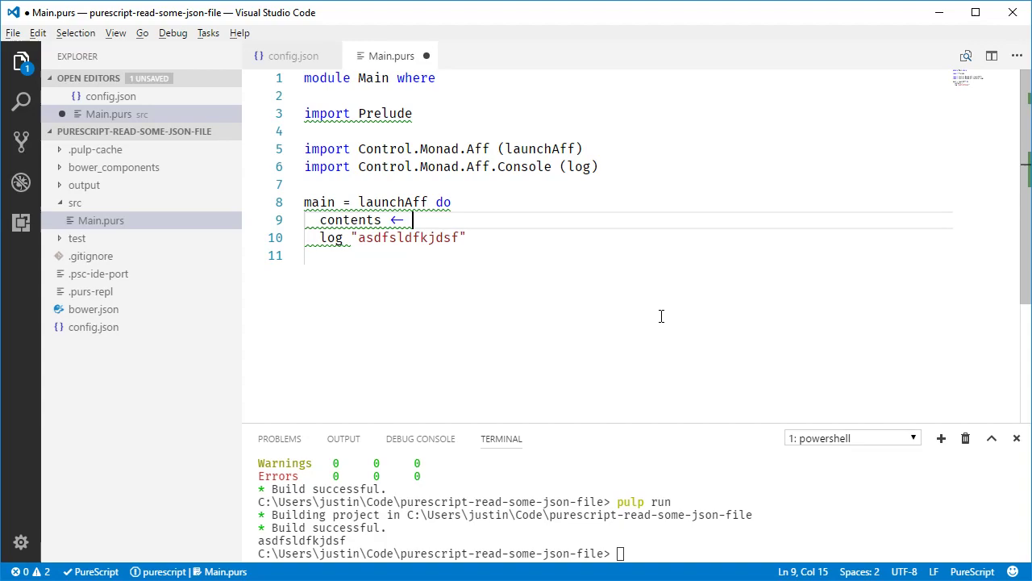
Bind contents to readTextFile UTF8 "./config.json" and log contents.
{"action": "type", "text": "readtex"}
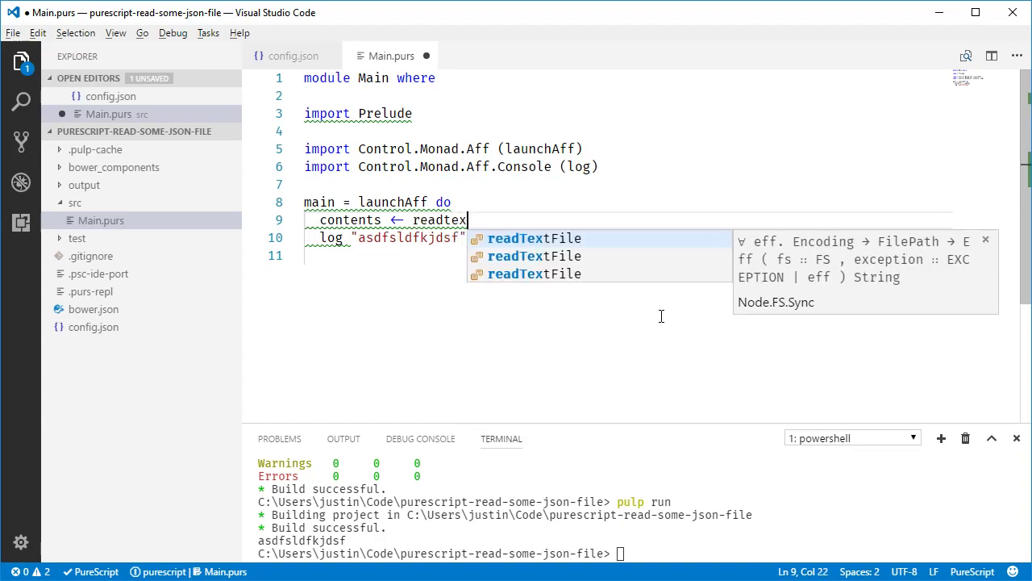
{"action": "type", "text": "tfi"}
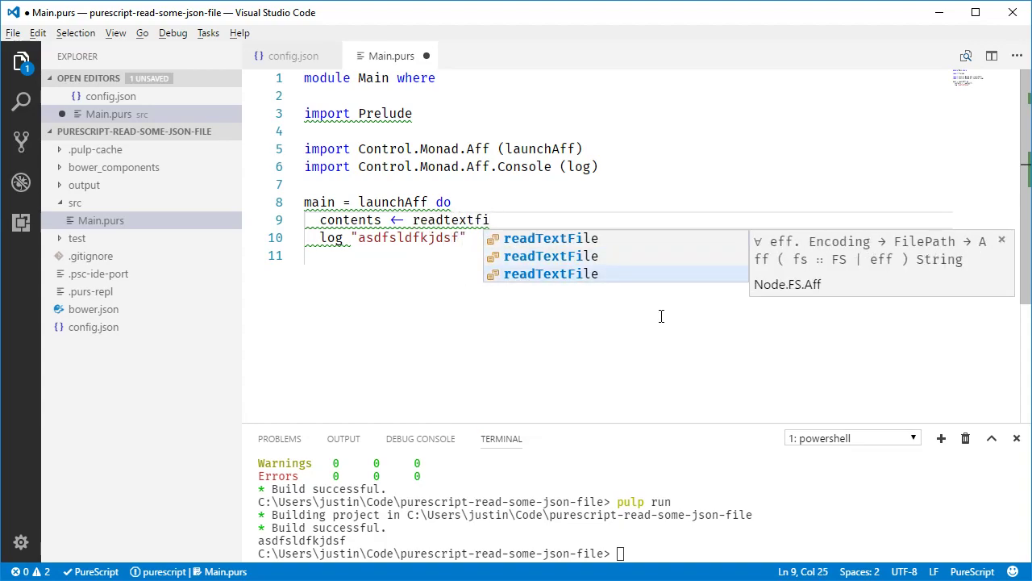
{"action": "mouse_move", "coordinate": [883, 338]}
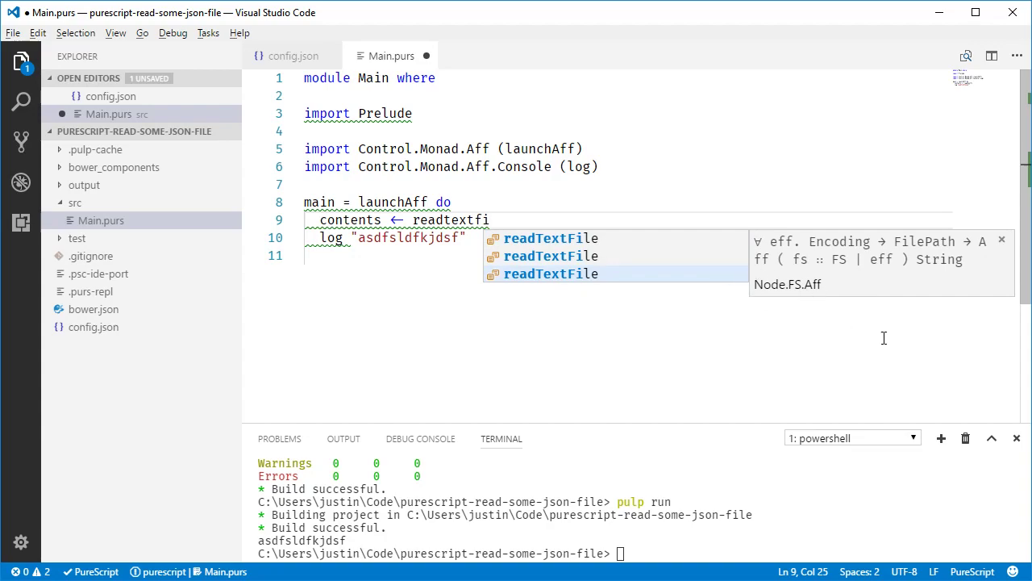
{"action": "key", "text": "Tab"}
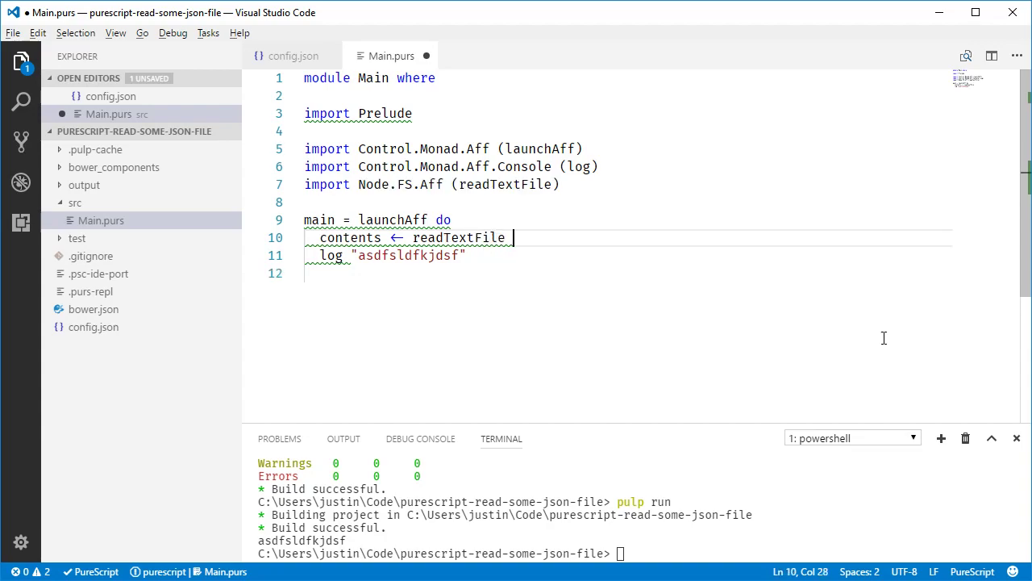
{"action": "type", "text": "UTF8"}
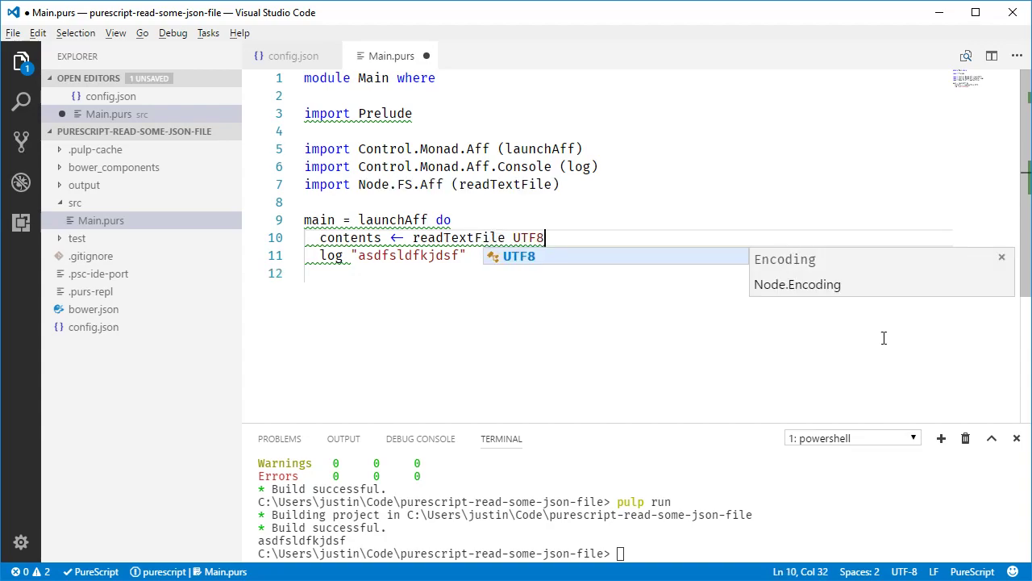
{"action": "type", "text": "\"./\""}
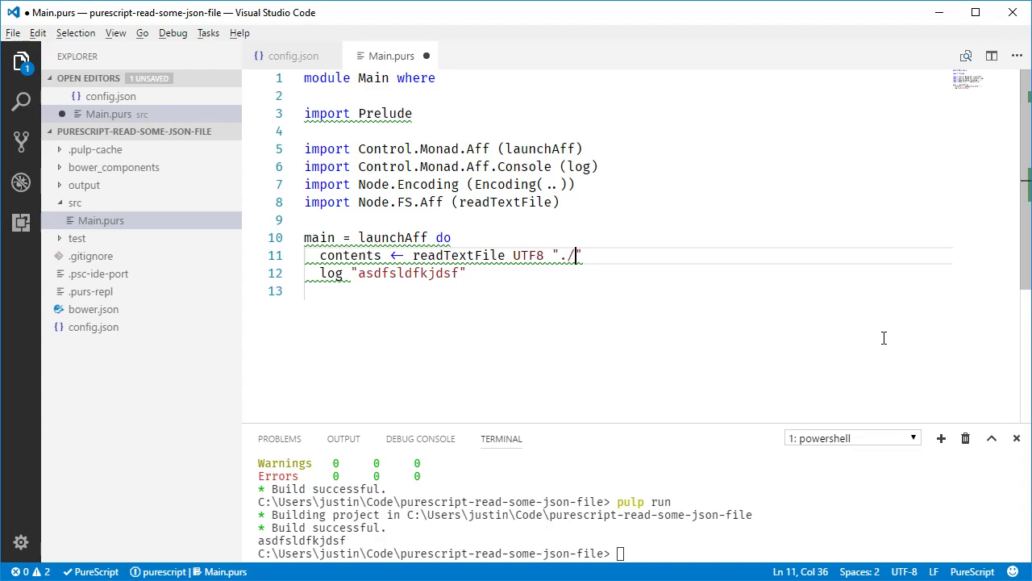
{"action": "type", "text": "config.json"}
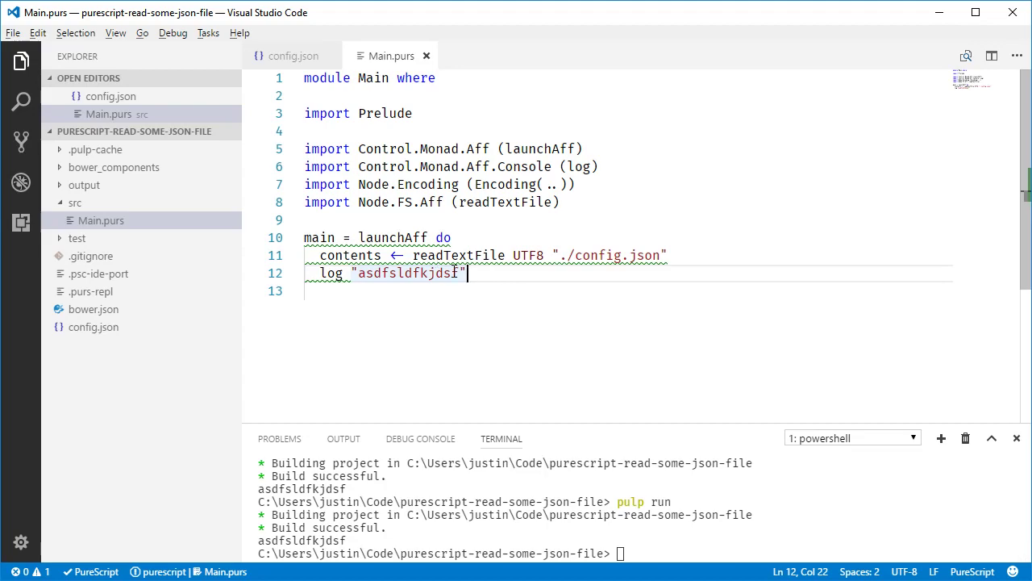
{"action": "type", "text": "conte"}
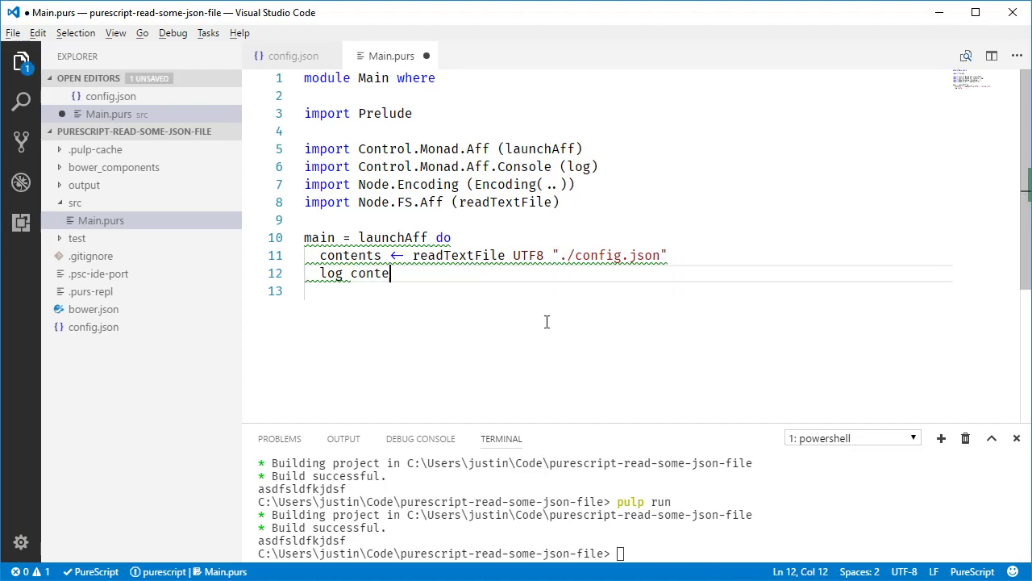
{"action": "type", "text": "nts"}
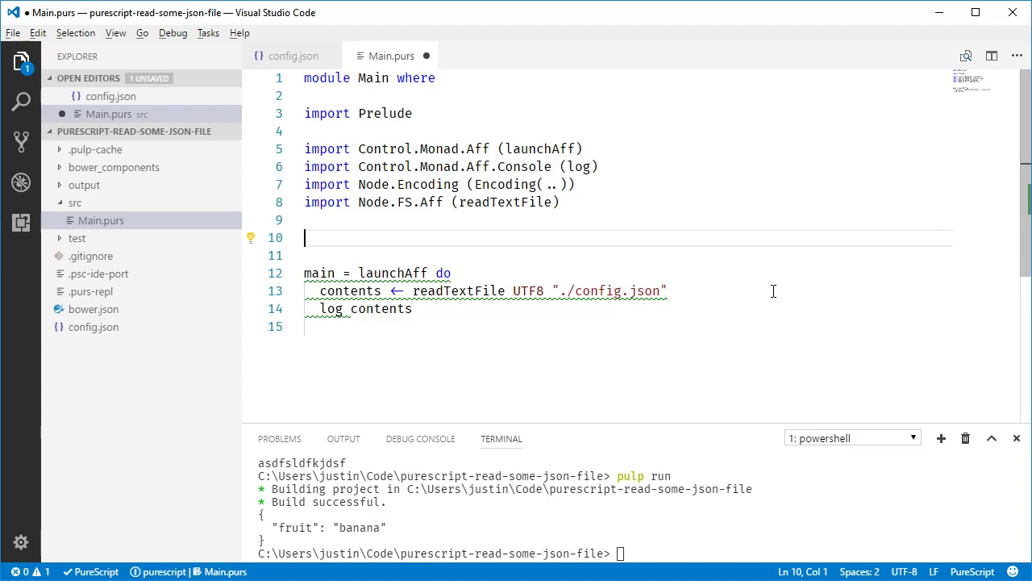
Declare type Config = { fruit :: String } and start a new line below it.
{"action": "type", "text": "t"}
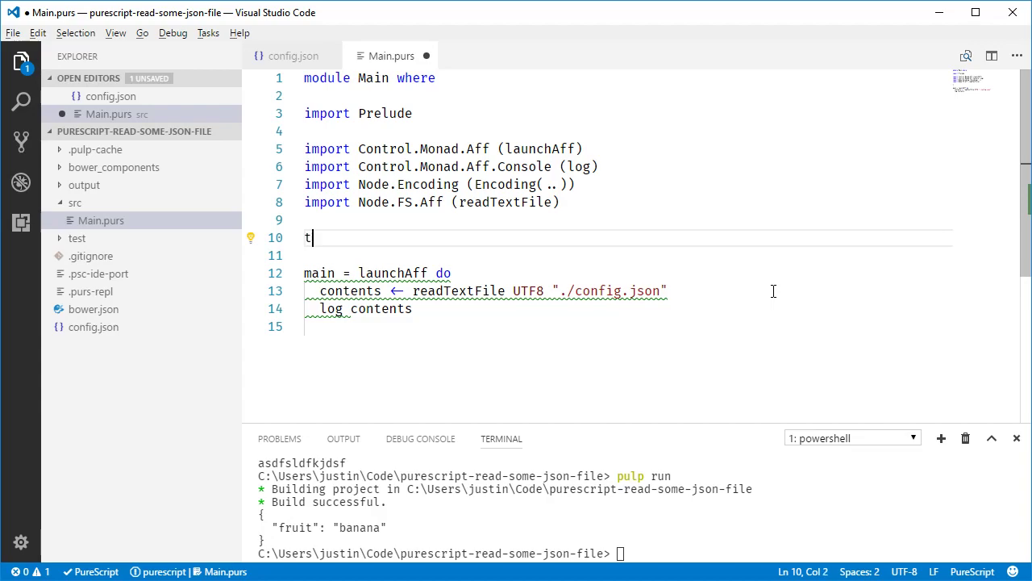
{"action": "type", "text": "ype Config ="}
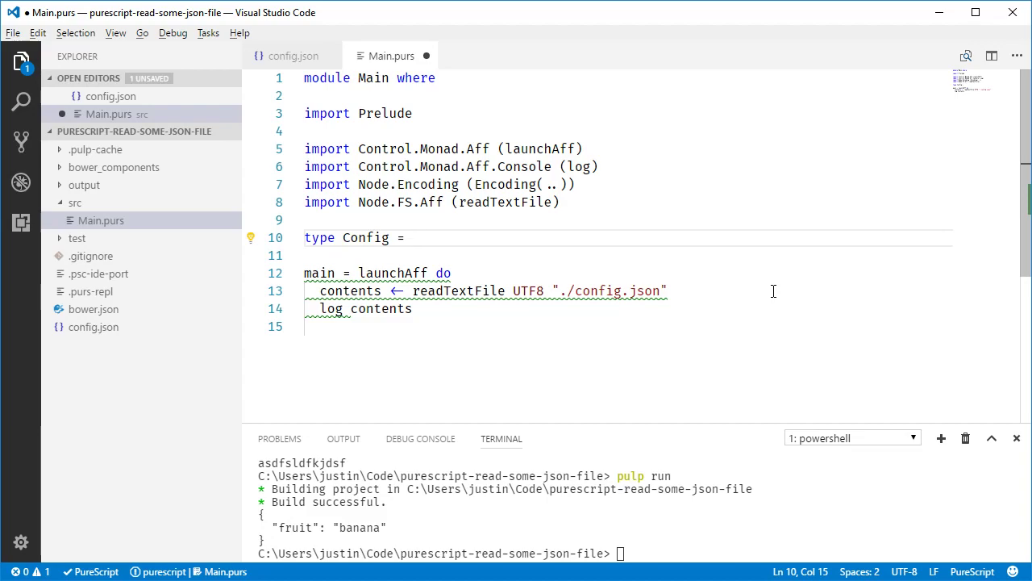
{"action": "type", "text": "{ }"}
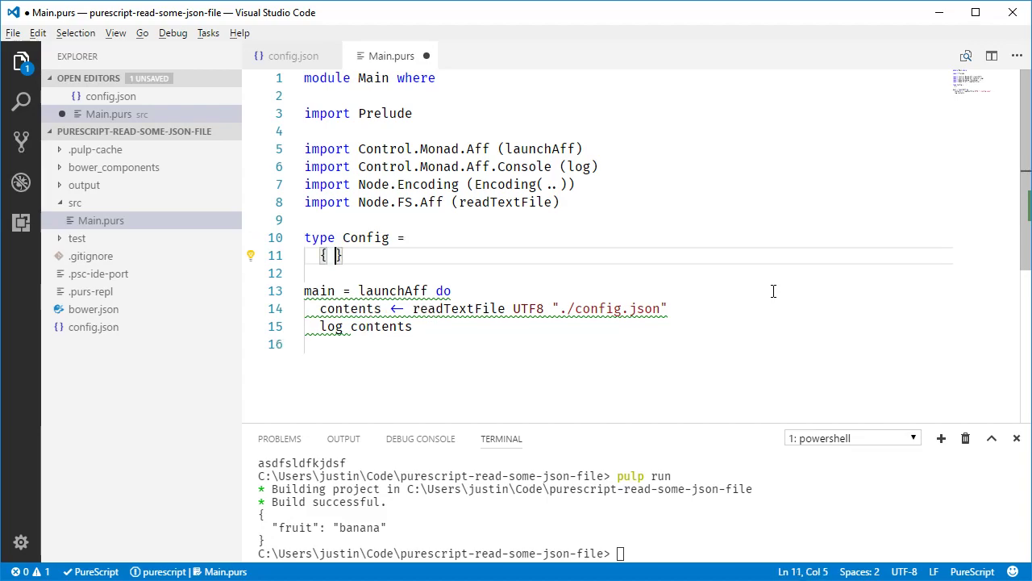
{"action": "type", "text": "fruit :"}
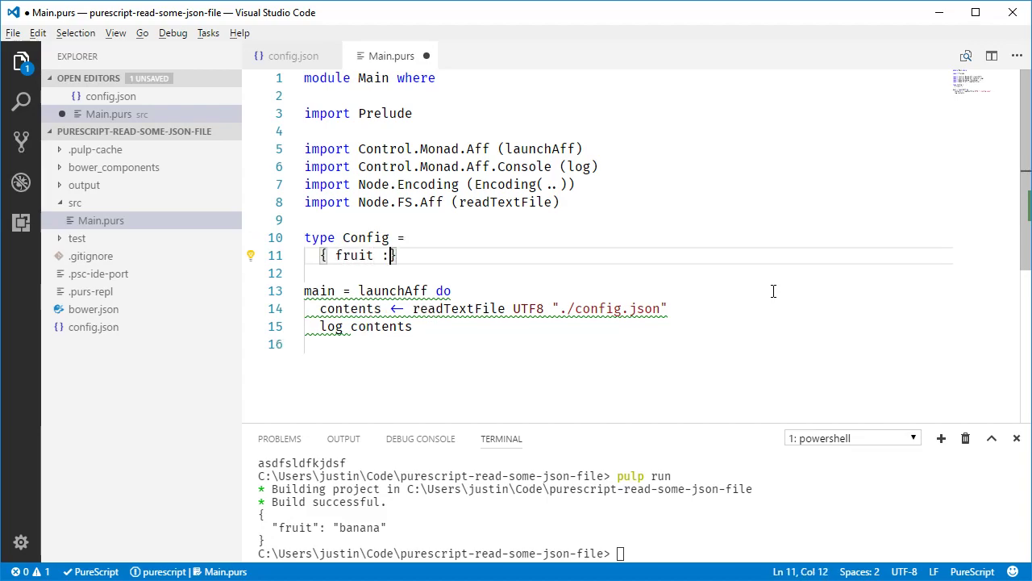
{"action": "type", "text": ": string"}
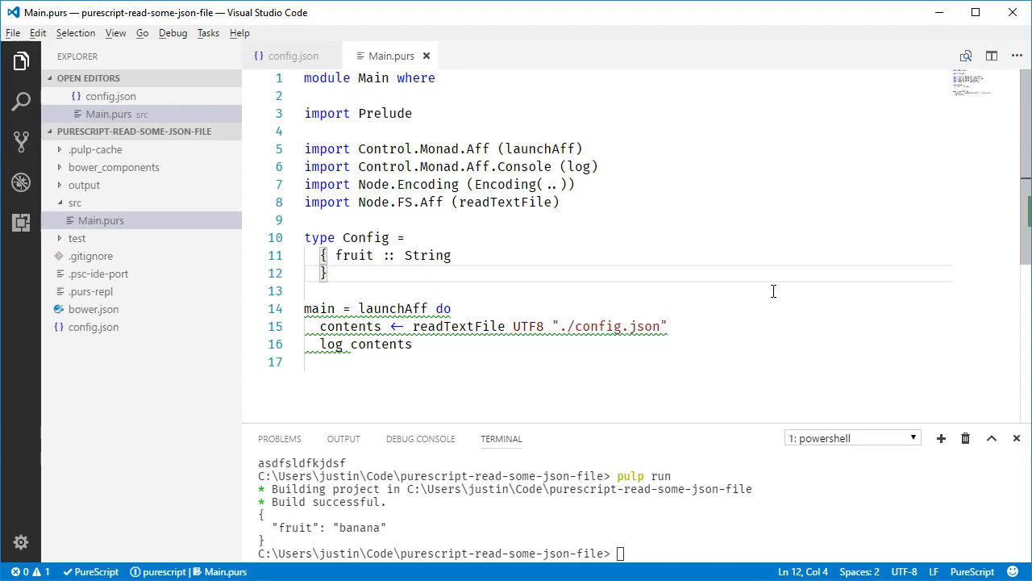
{"action": "left_click", "coordinate": [667, 326]}
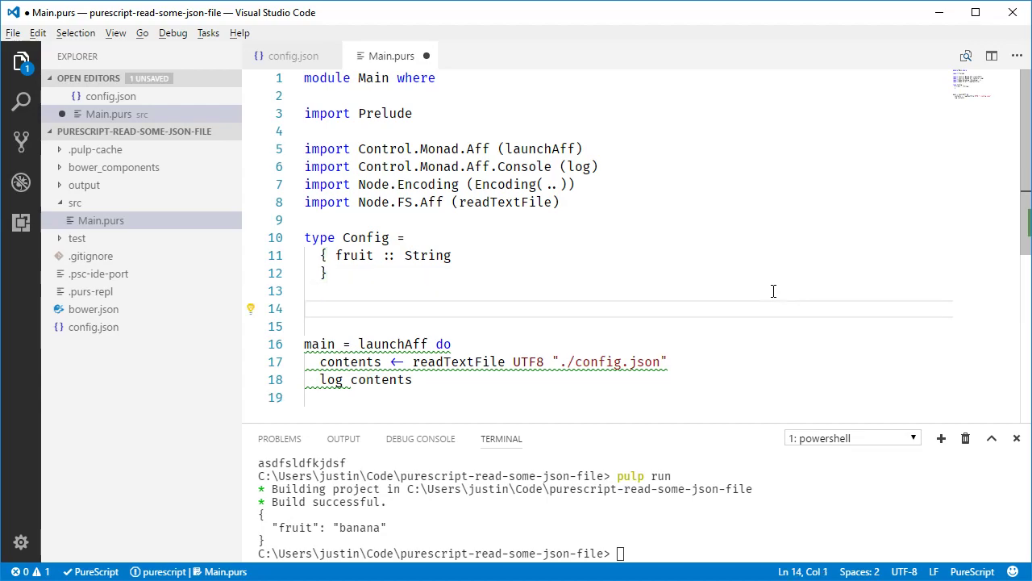
Write the signature parseConfig :: String -> Either String Config.
{"action": "type", "text": "parse"}
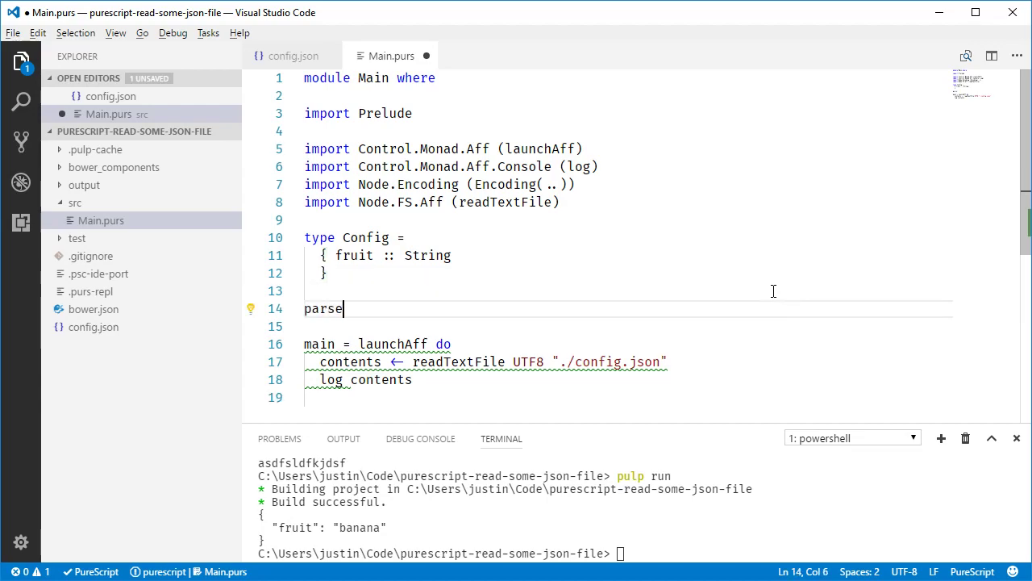
{"action": "type", "text": "Config ::"}
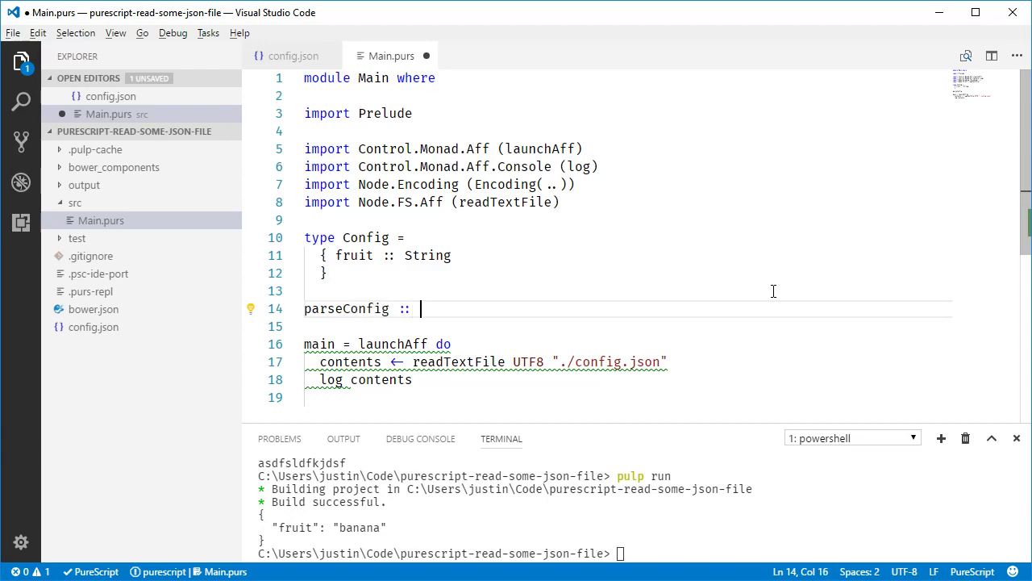
{"action": "type", "text": "forall"}
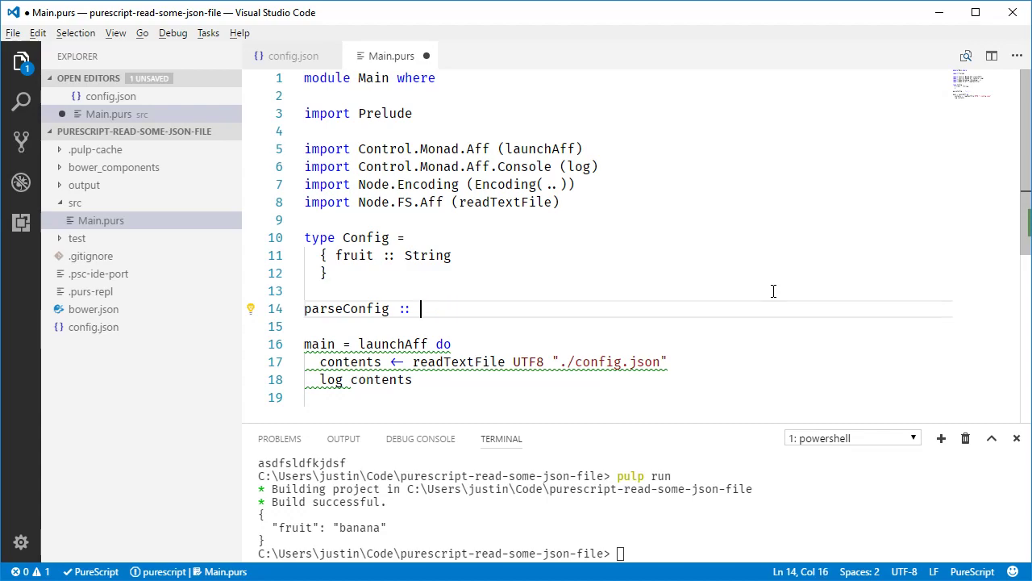
{"action": "type", "text": "Strtin"}
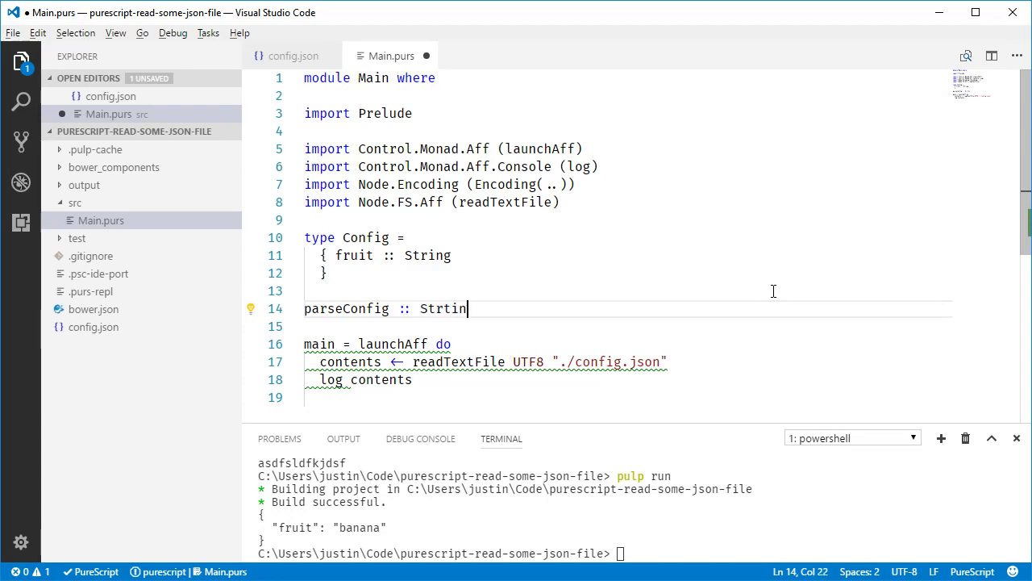
{"action": "type", "text": "String ->"}
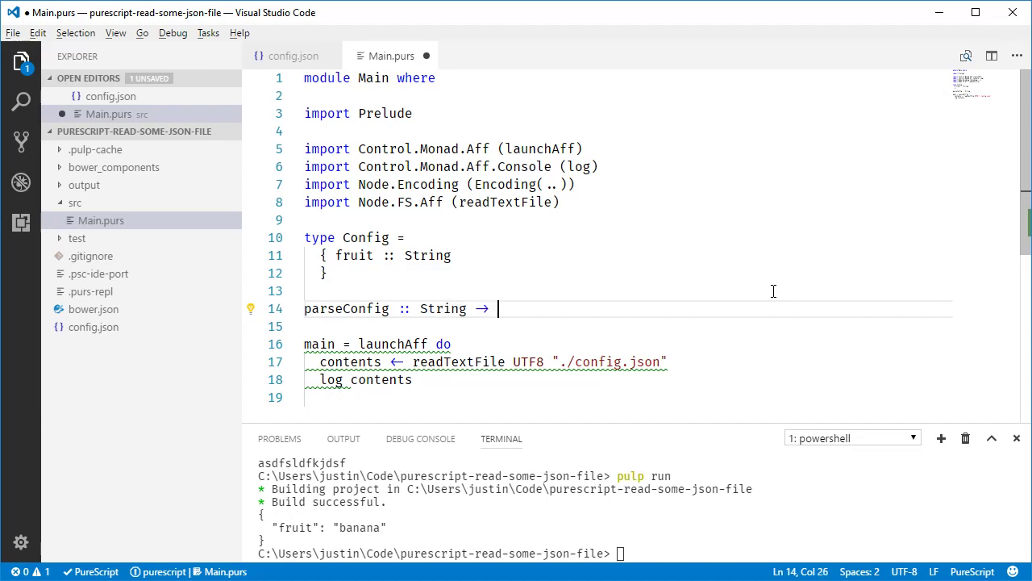
{"action": "type", "text": "Either"}
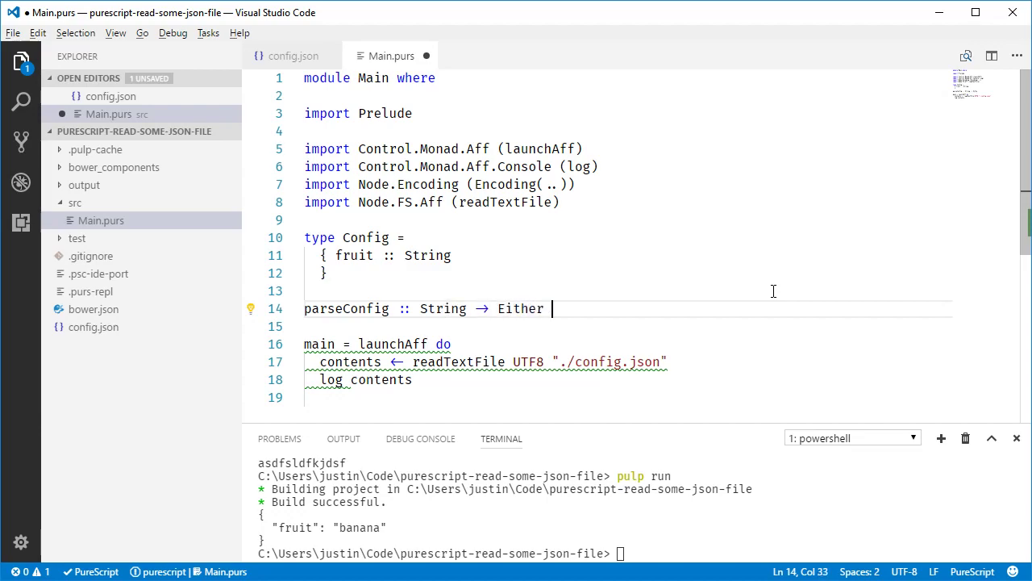
{"action": "type", "text": "String Config"}
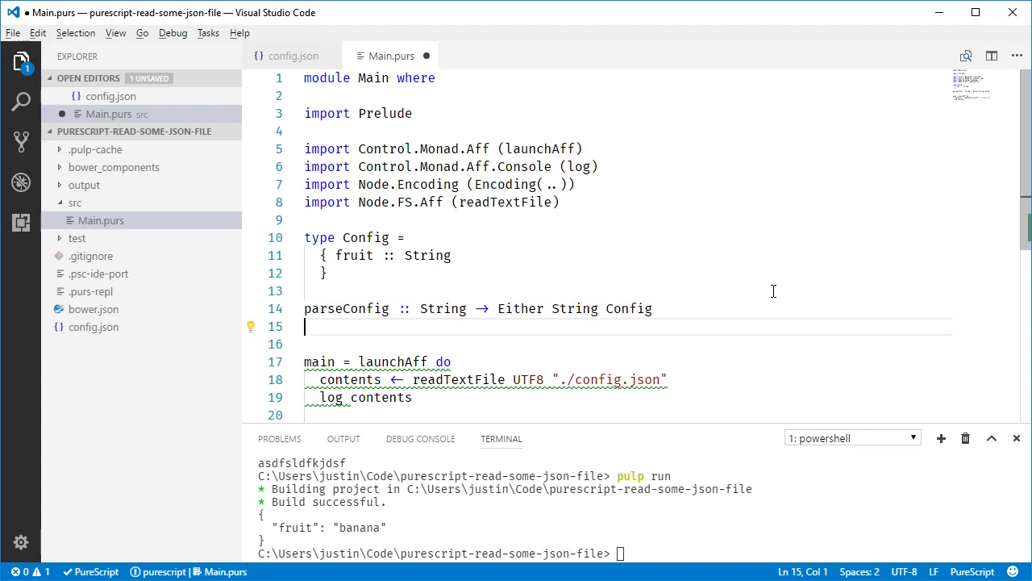
Begin the definition as parseConfig = ? on the next line.
{"action": "type", "text": "parseConfi"}
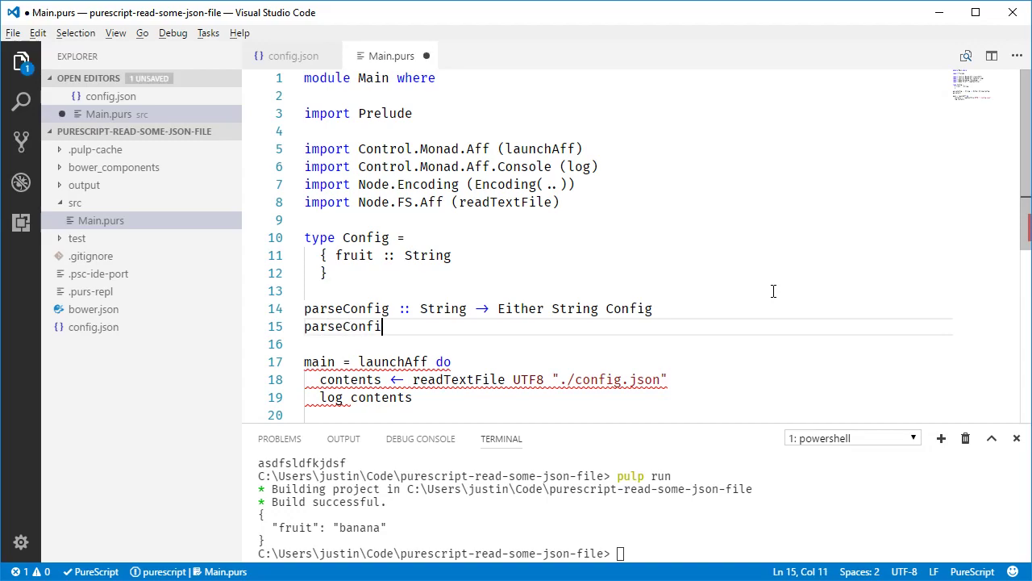
{"action": "type", "text": "g"}
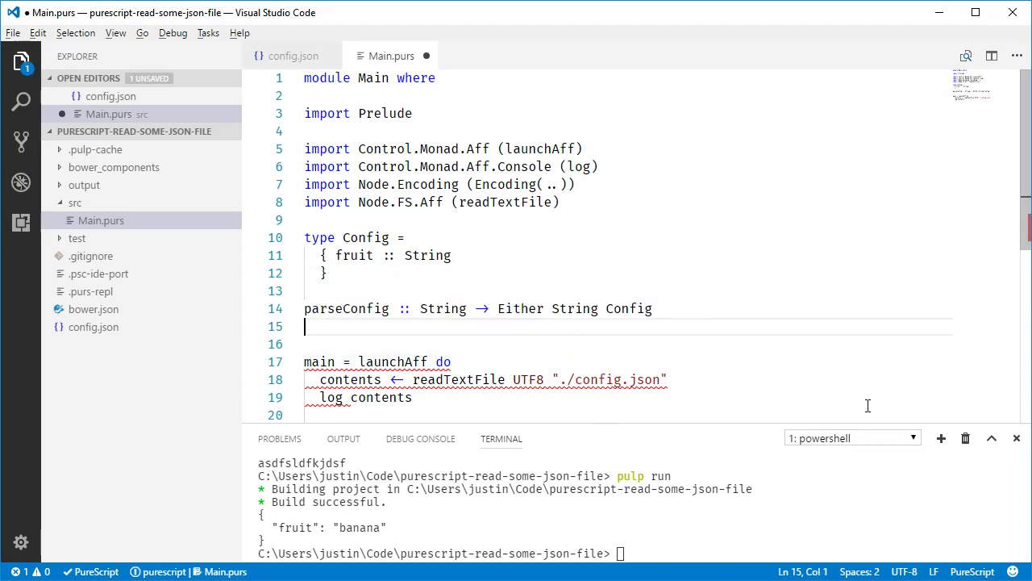
{"action": "type", "text": "parseConfig = ?"}
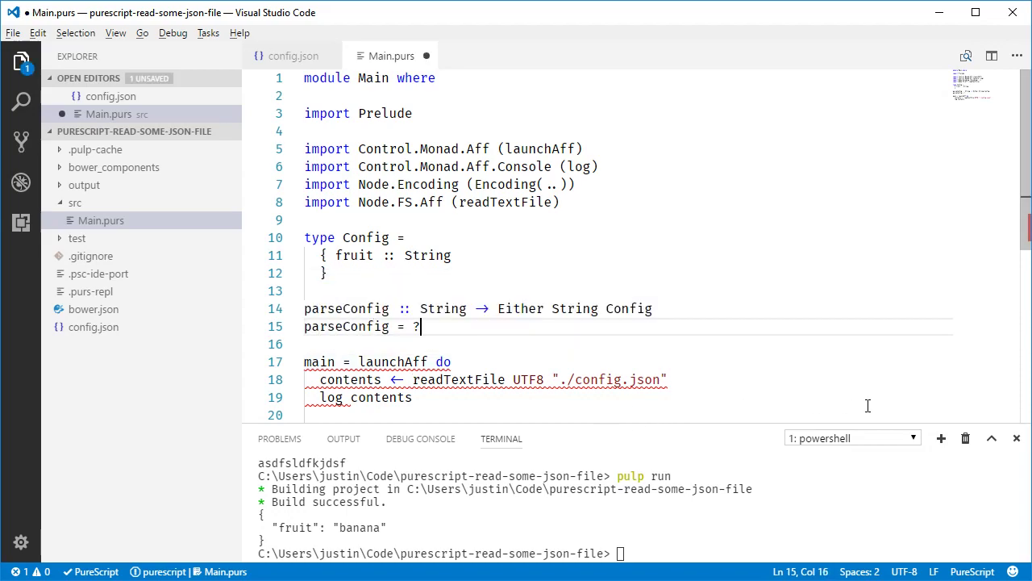
Import Data.Either (Either), add parameter s, and start typing readJSON as the body.
{"action": "type", "text": "sdfsdf"}
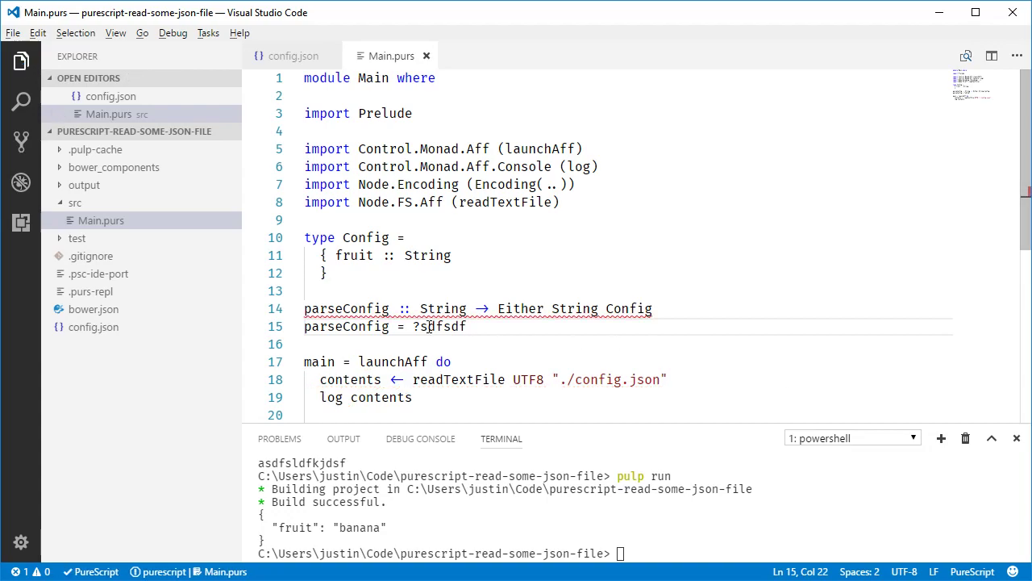
{"action": "left_click", "coordinate": [544, 308]}
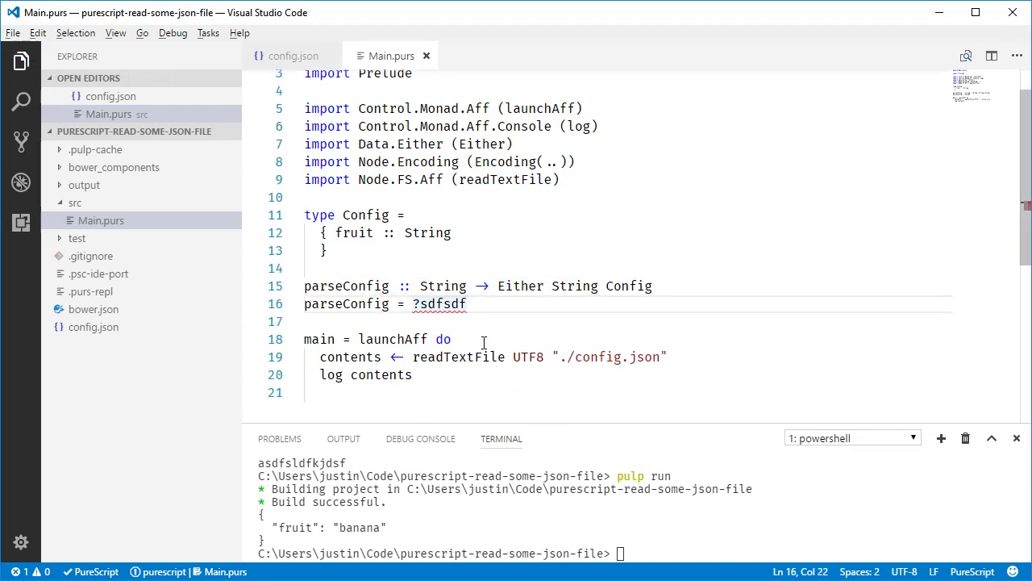
{"action": "mouse_move", "coordinate": [440, 303]}
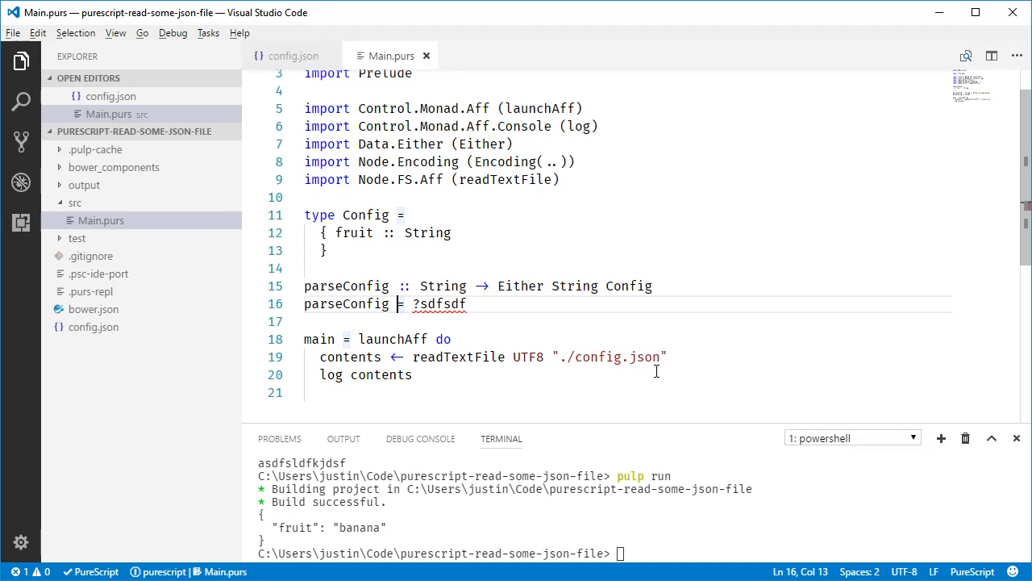
{"action": "type", "text": "s"}
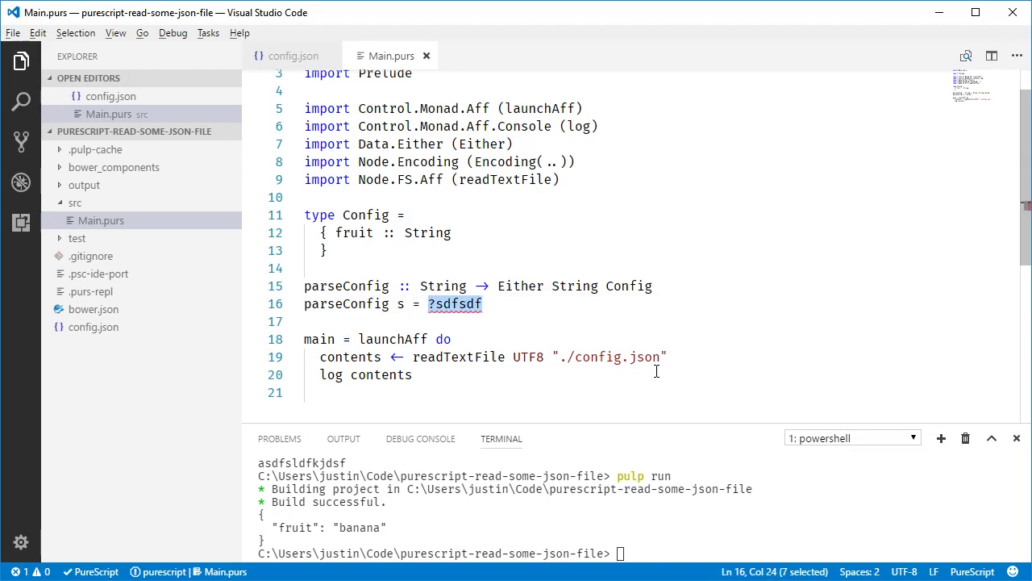
{"action": "type", "text": "re"}
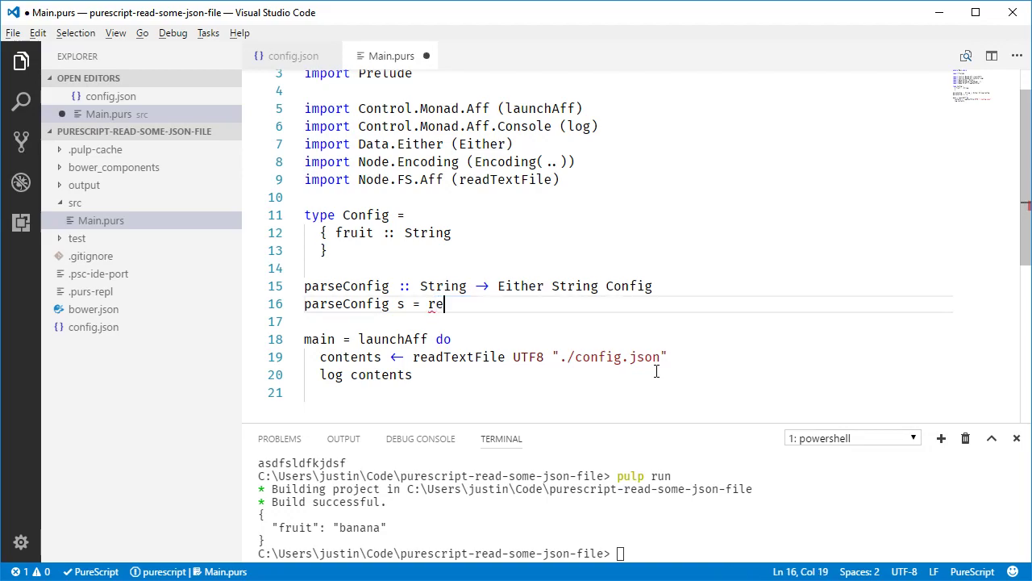
Make the body runExcept $ readJSON s, importing Simple.JSON and Control.Monad.Except.
{"action": "type", "text": "adJSON"}
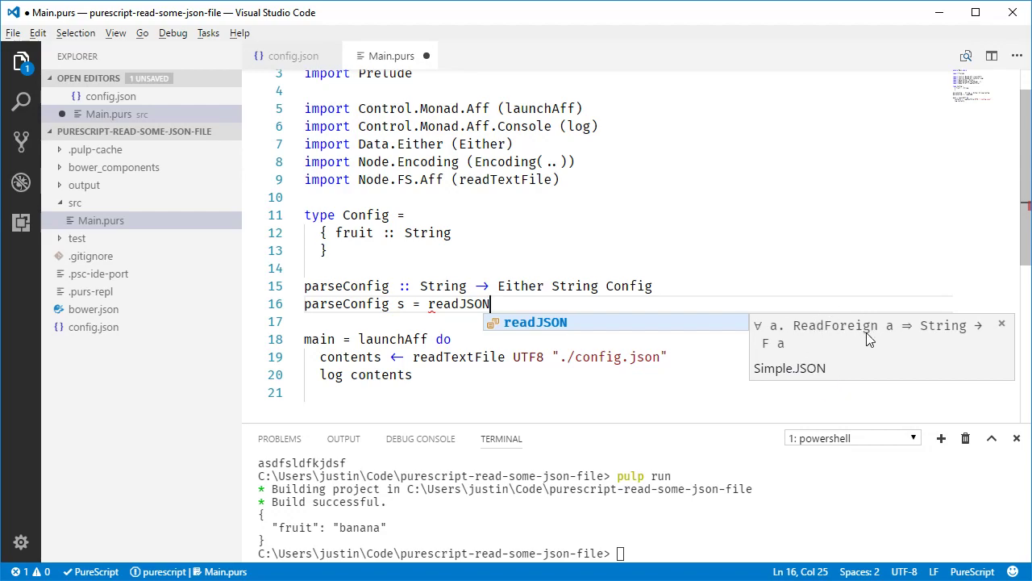
{"action": "mouse_move", "coordinate": [776, 358]}
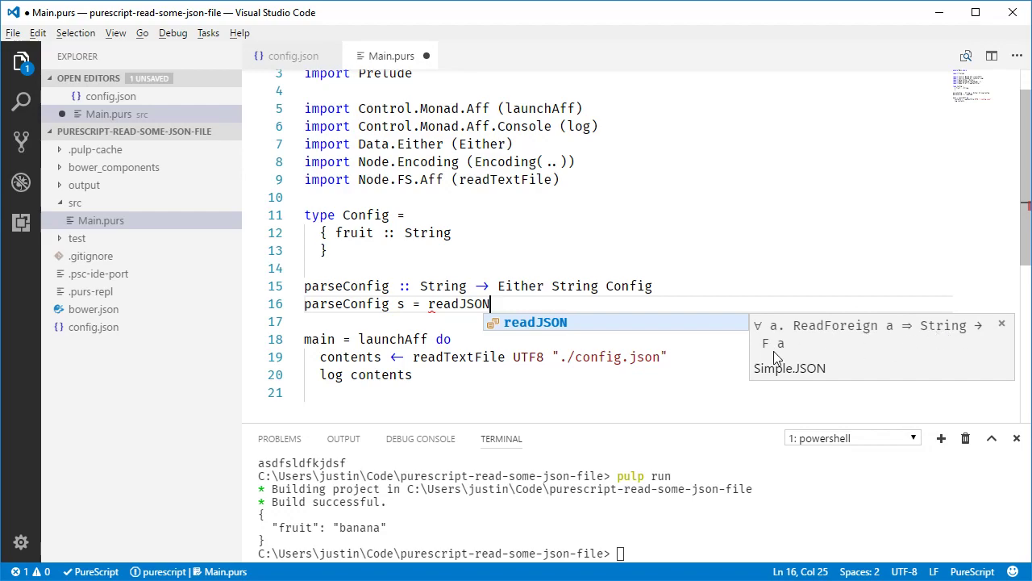
{"action": "mouse_move", "coordinate": [699, 441]}
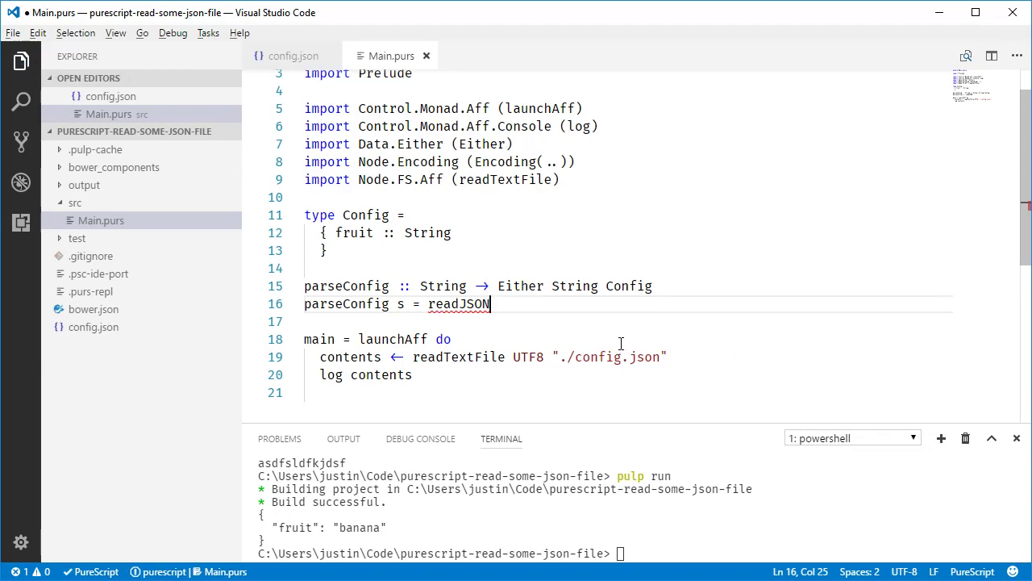
{"action": "type", "text": "s"}
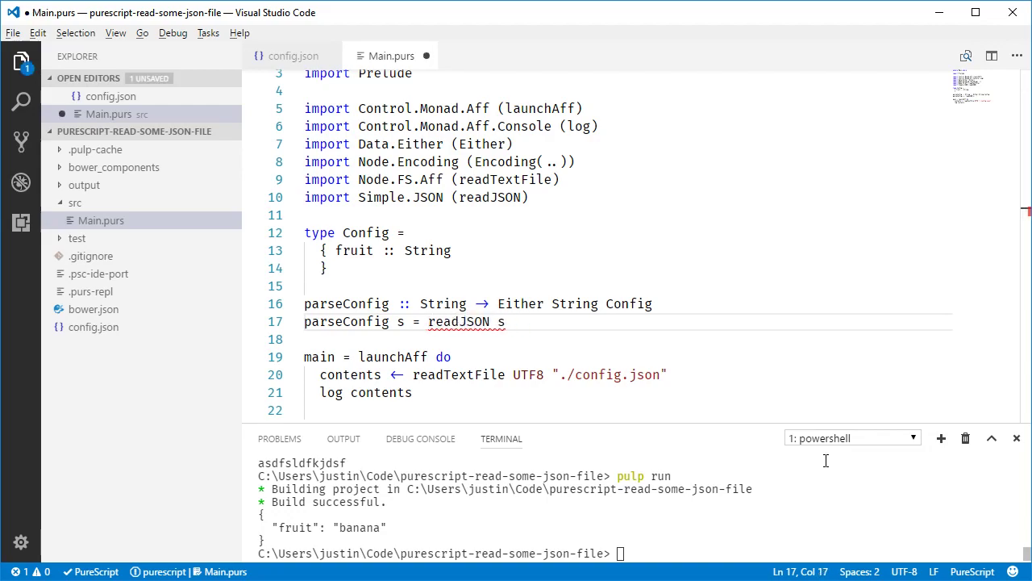
{"action": "type", "text": "runExcept"}
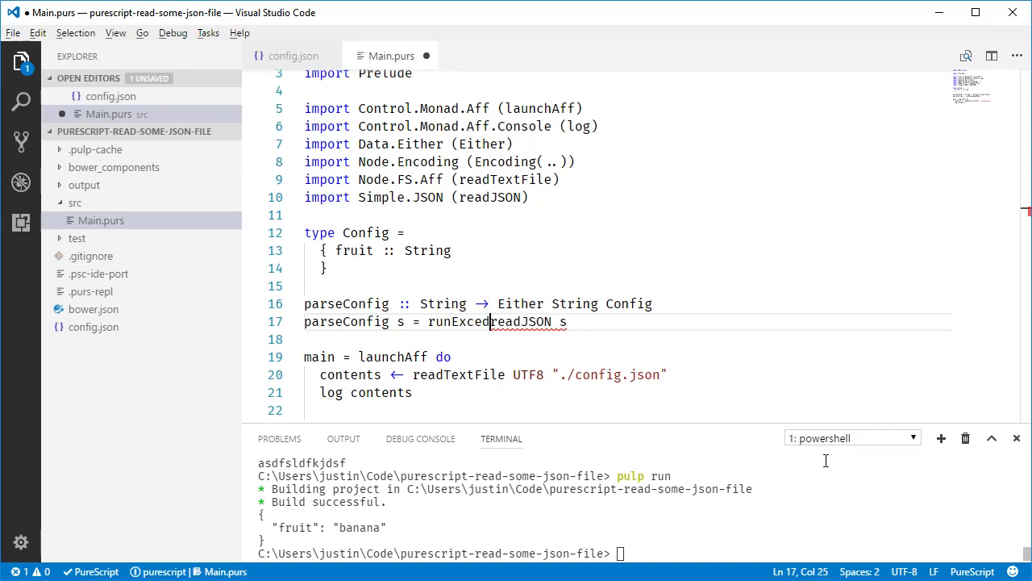
{"action": "type", "text": "$"}
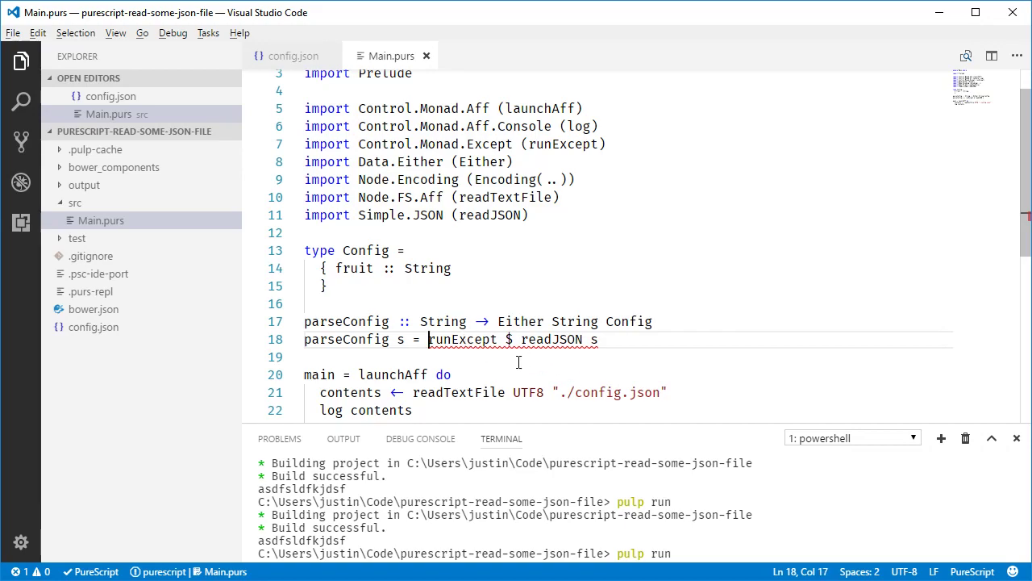
Prefix the body with lmap show, auto-importing lmap from Data.Bifunctor.
{"action": "type", "text": "lmap"}
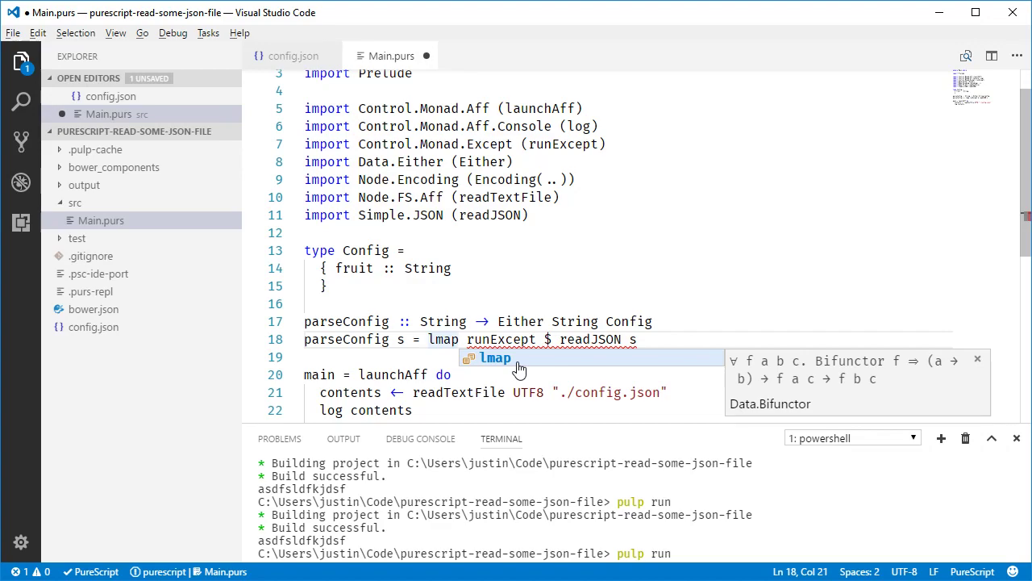
{"action": "key", "text": "Tab"}
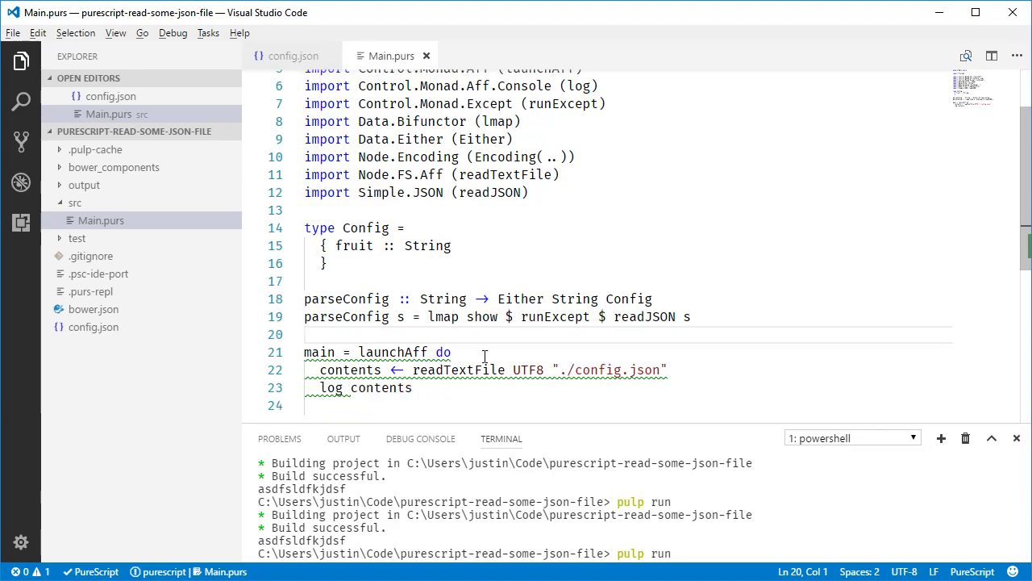
{"action": "scroll", "scroll_direction": "down", "scroll_amount": 3}
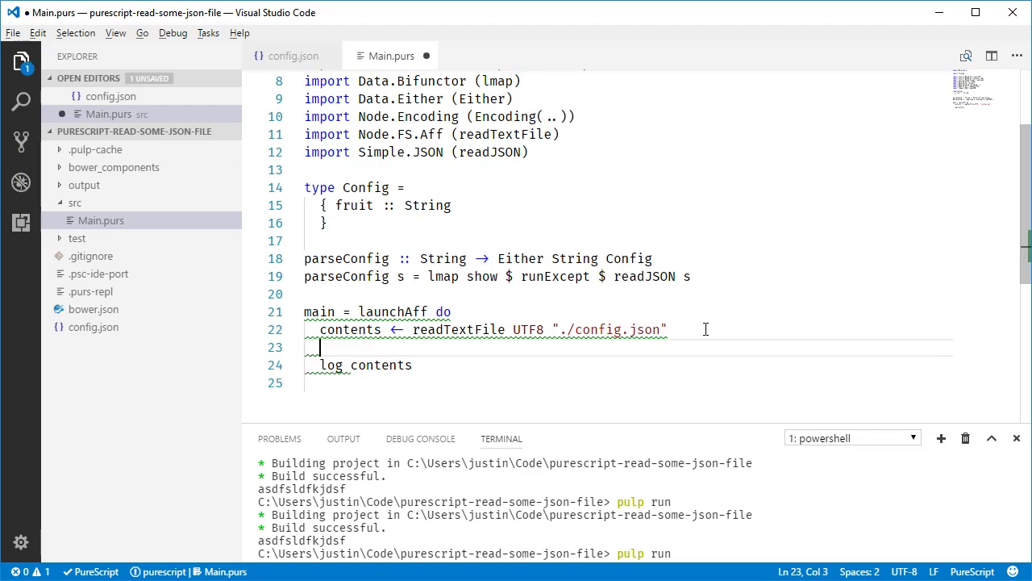
Start a case on parseConfig contents with a Right config branch.
{"action": "type", "text": "parseConfig s"}
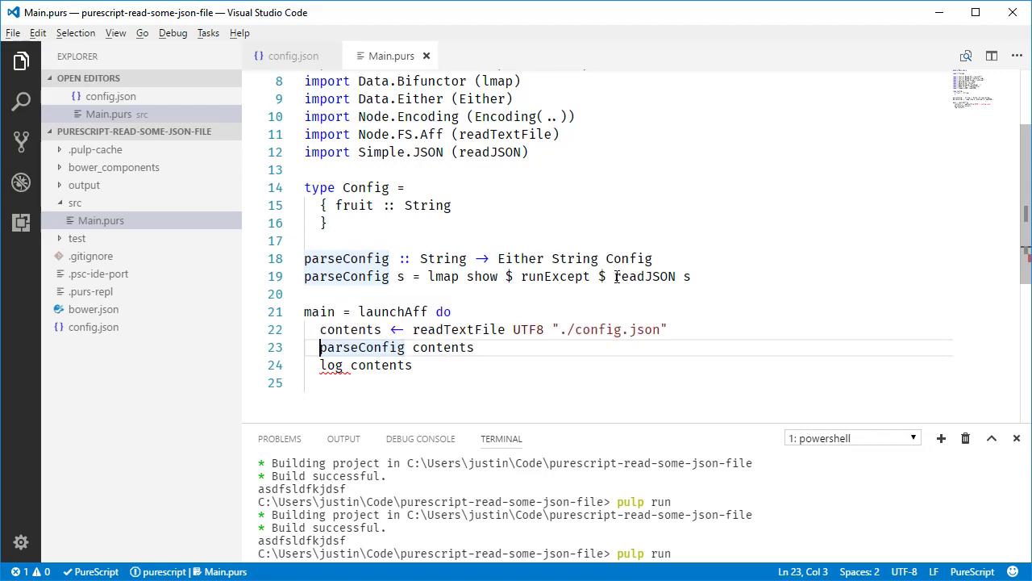
{"action": "type", "text": "case"}
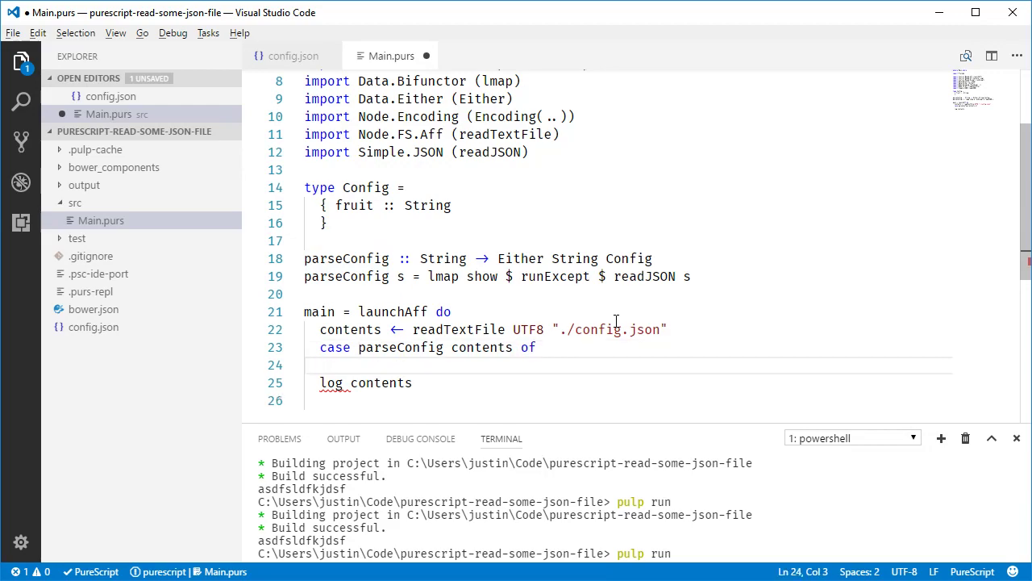
{"action": "type", "text": "Rig"}
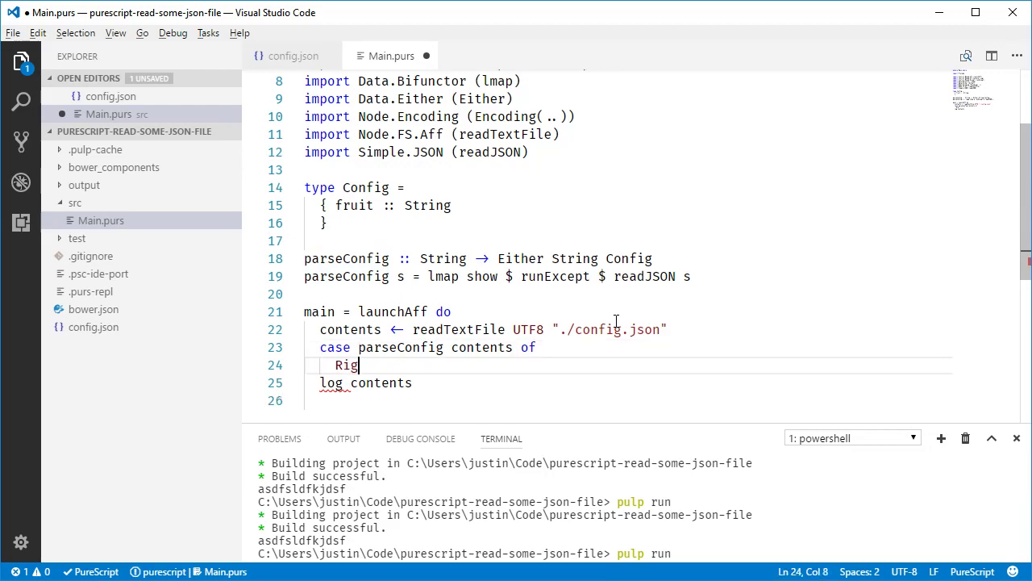
{"action": "type", "text": "ht config → do"}
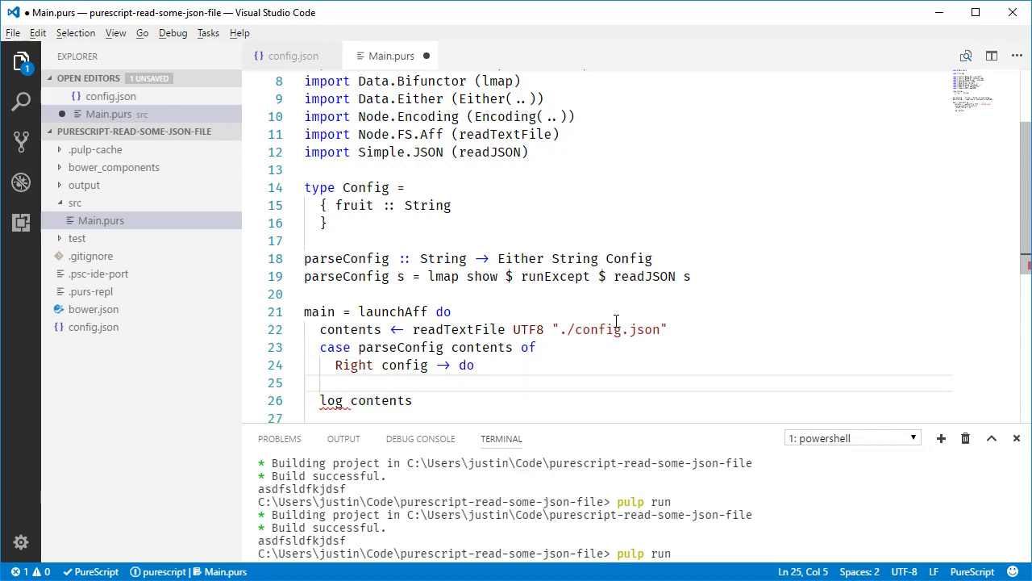
Log config.fruit inside the Right branch and save Main.purs.
{"action": "key", "text": "Tab"}
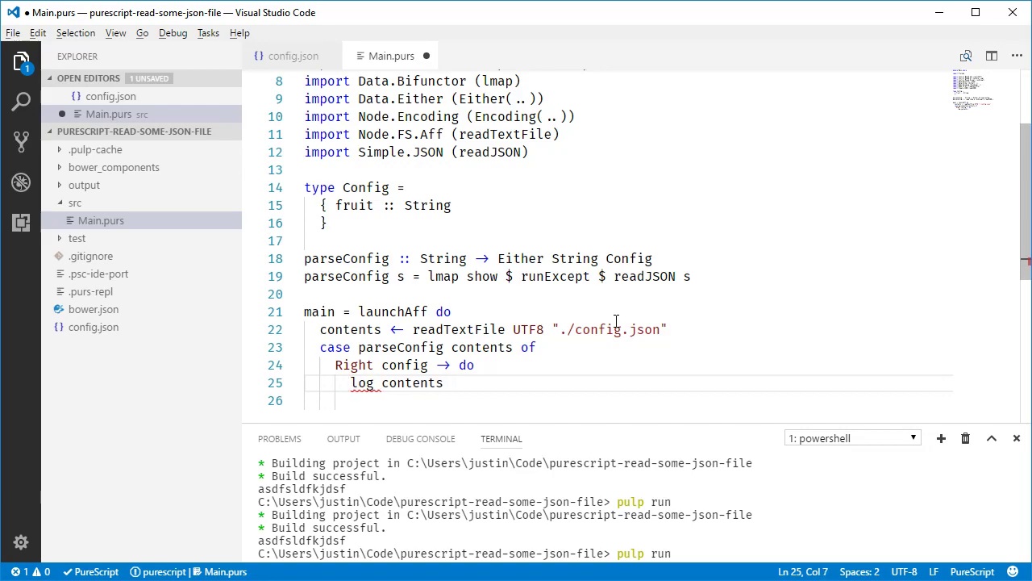
{"action": "type", "text": "config."}
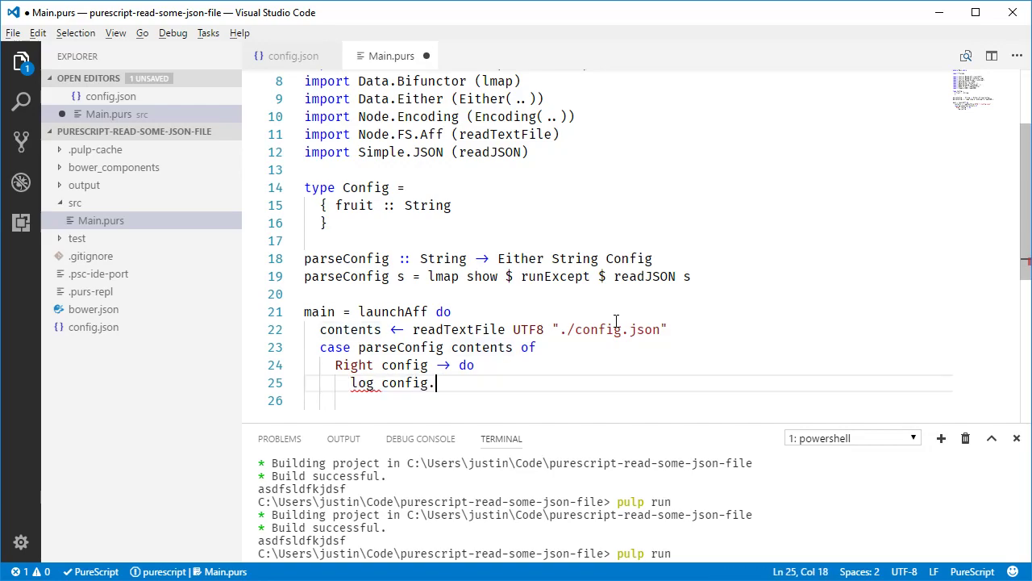
{"action": "type", "text": "fruit"}
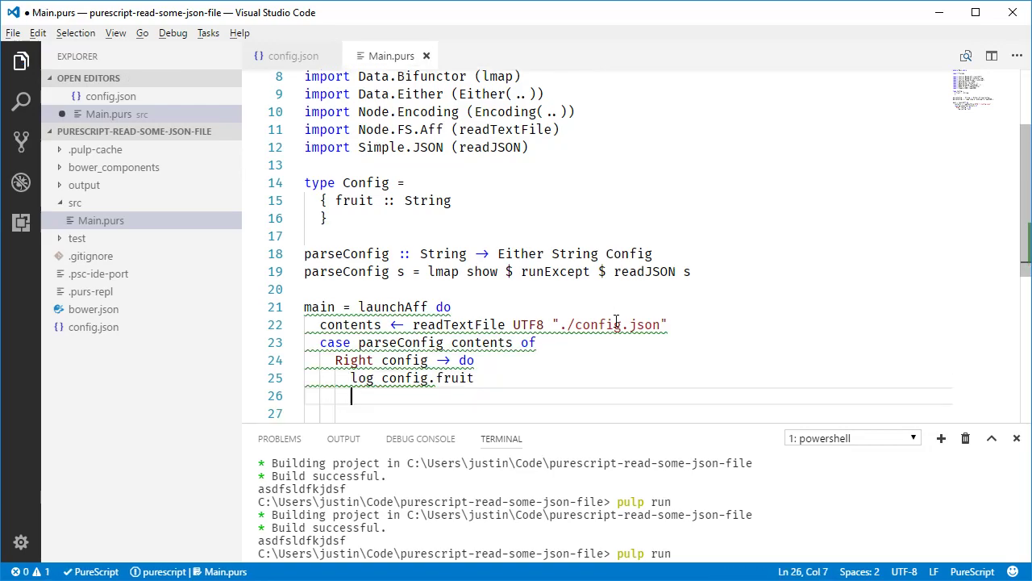
{"action": "key", "text": "Backspace"}
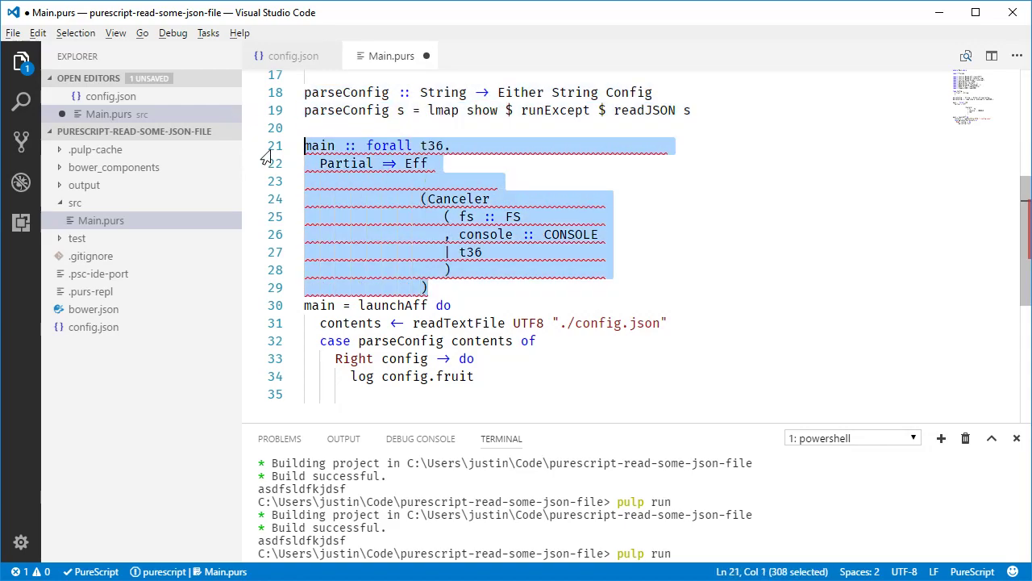
Delete main's generated type signature and add a Left e branch logging e.
{"action": "key", "text": "Delete"}
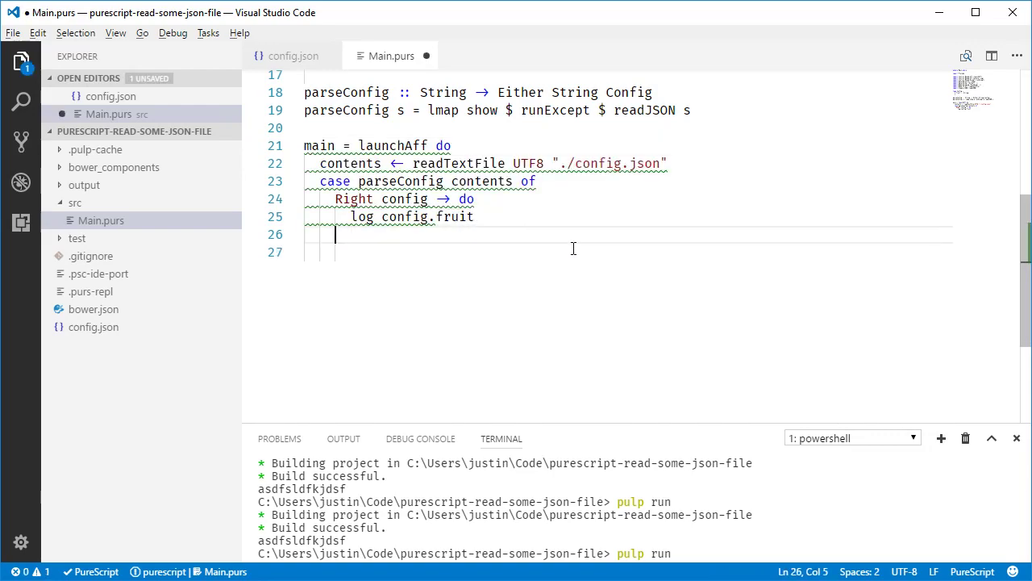
{"action": "type", "text": "Left e ="}
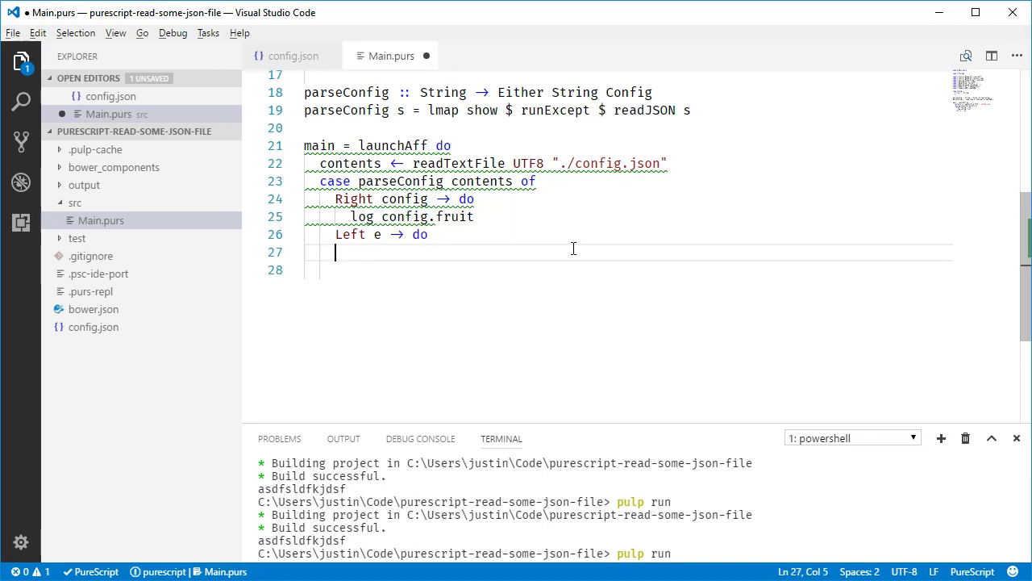
{"action": "type", "text": "log e"}
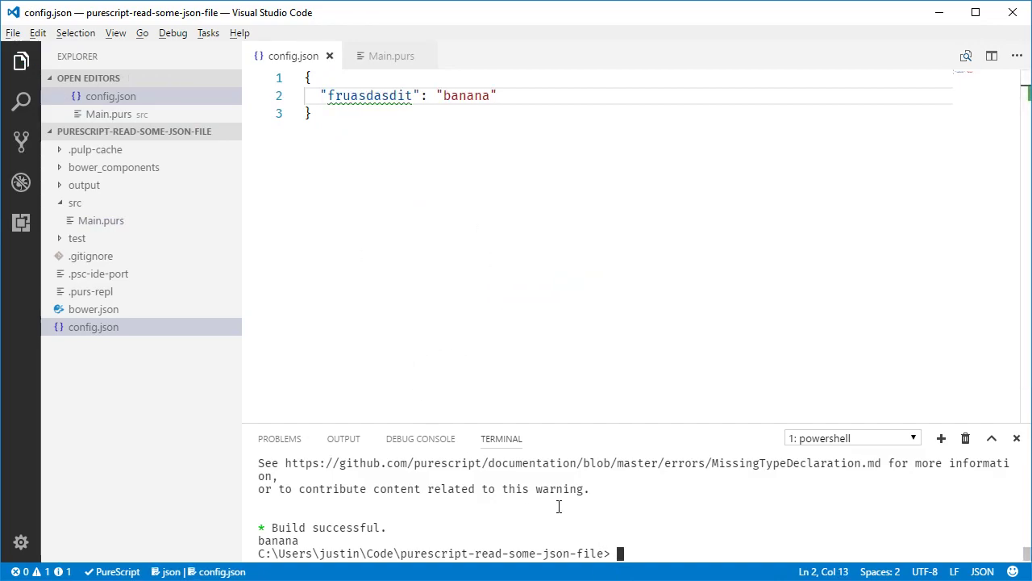
Test pulp run with a misspelled key and fruit 23, restore "banana", return to Main.purs.
{"action": "type", "text": "pulp run"}
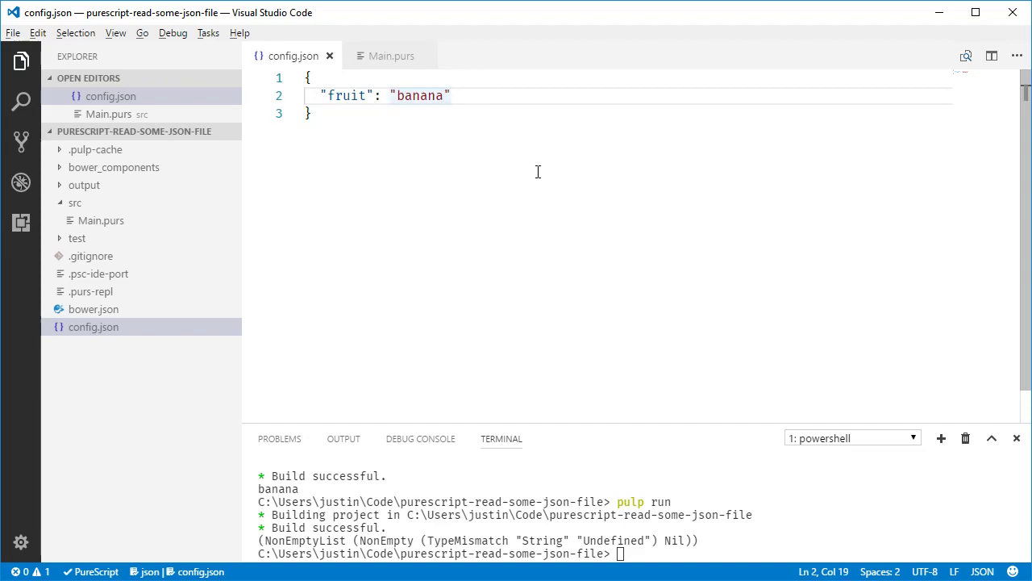
{"action": "double_click", "coordinate": [418, 95]}
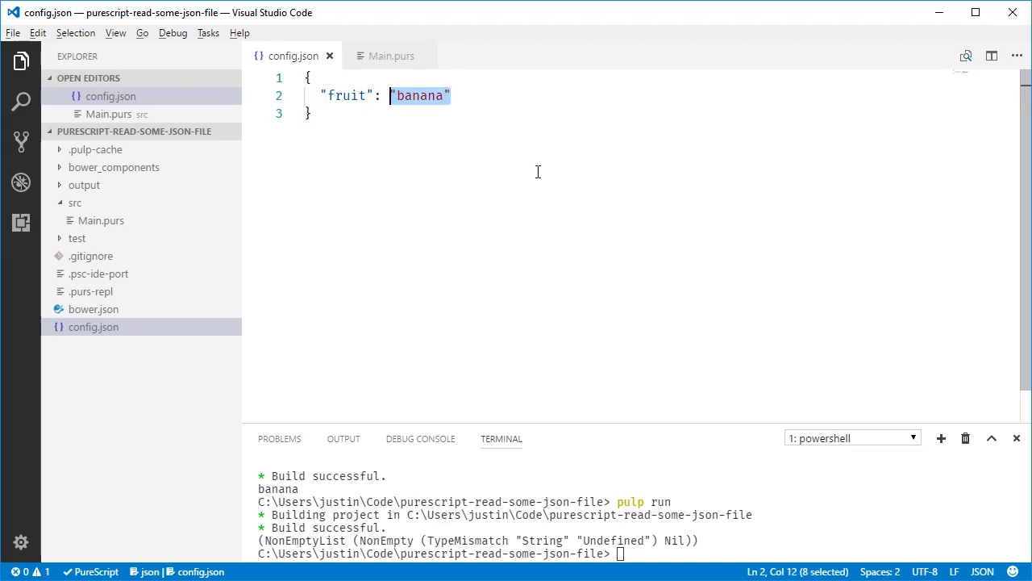
{"action": "type", "text": "23"}
{"action": "left_click", "coordinate": [641, 553]}
{"action": "type", "text": "pulp run"}
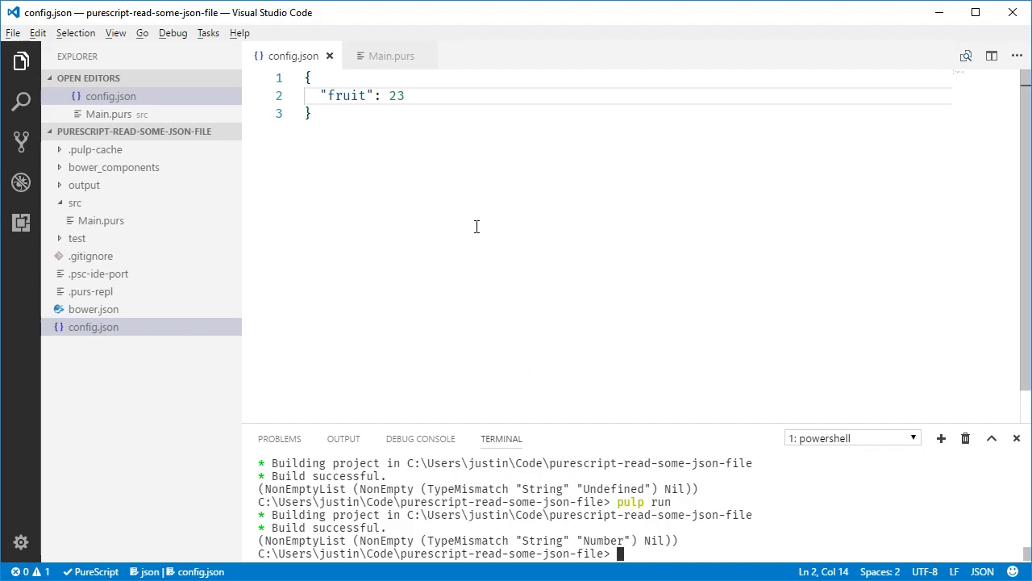
{"action": "type", "text": "\"banana\""}
{"action": "type", "text": "pulp run"}
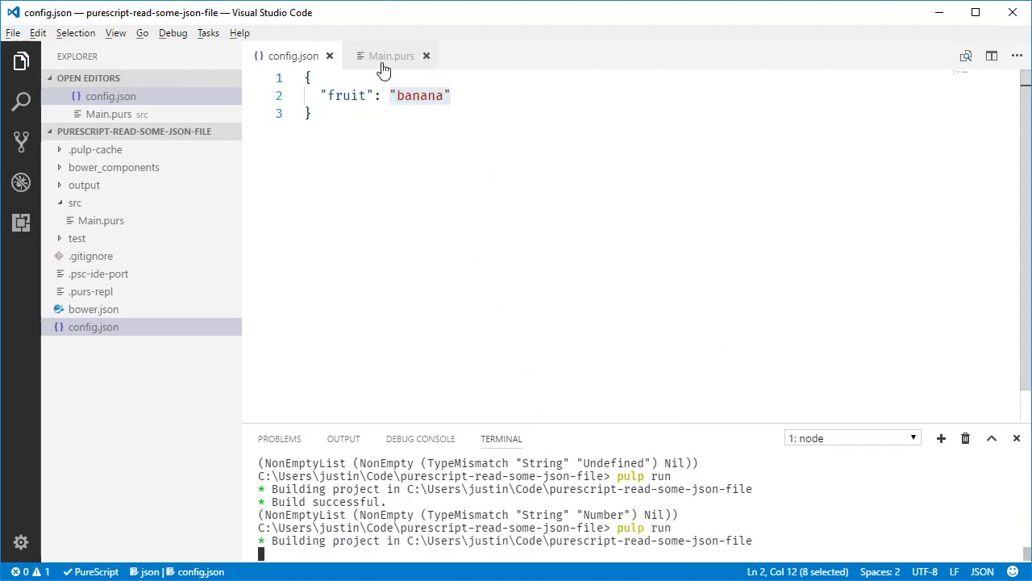
{"action": "left_click", "coordinate": [391, 56]}
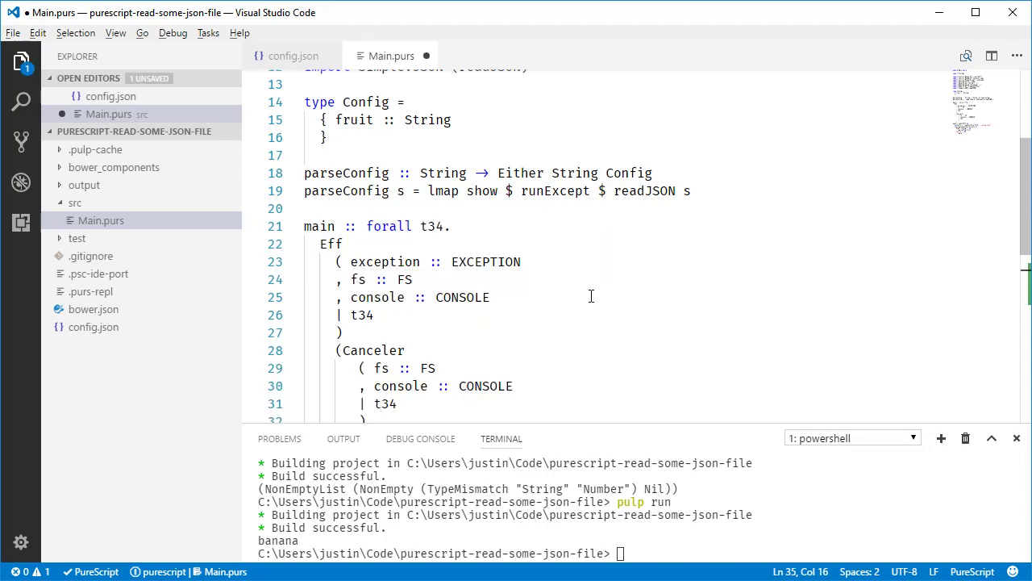
Select main's long generated type signature and begin replacing it with 'main :: Eff'.
{"action": "scroll", "scroll_direction": "down", "scroll_amount": 3}
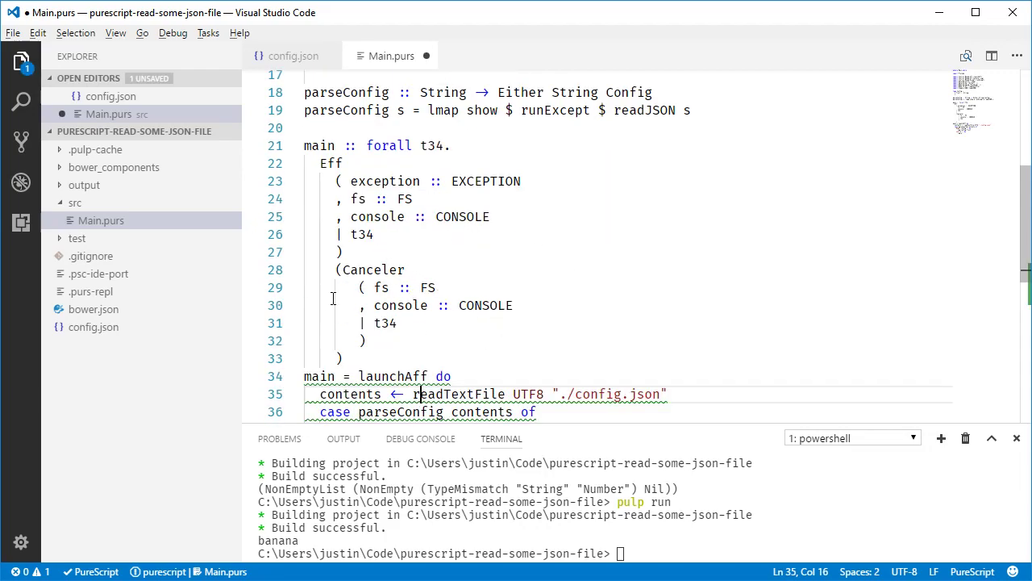
{"action": "mouse_move", "coordinate": [482, 167]}
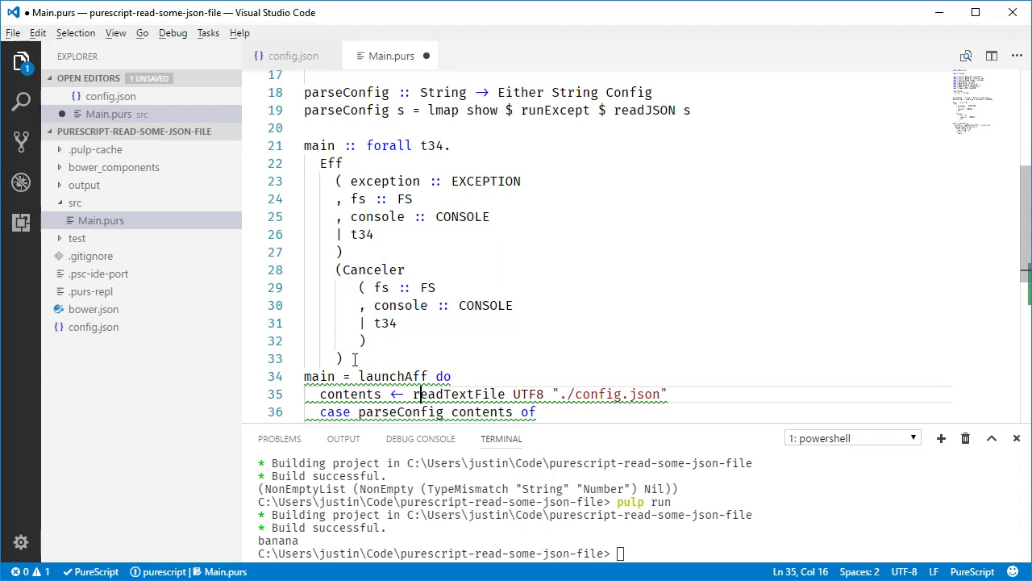
{"action": "left_click_drag", "start_coordinate": [368, 145], "coordinate": [358, 358]}
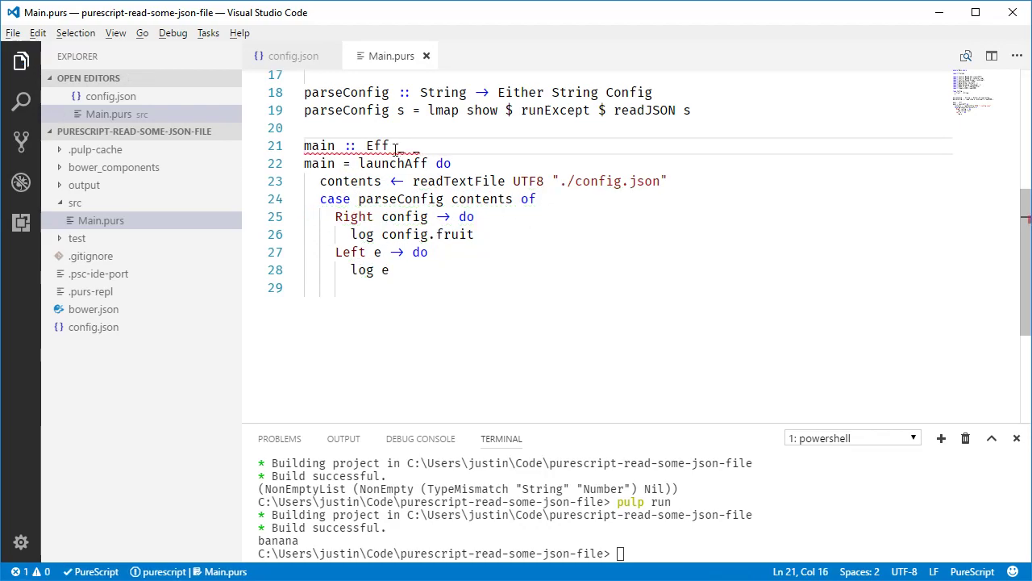
{"action": "type", "text": "f"}
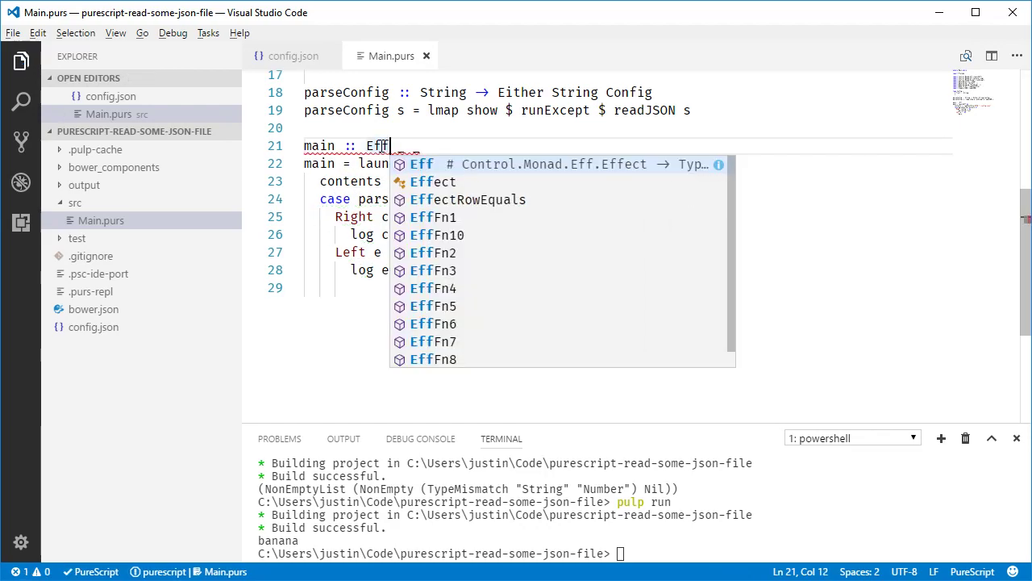